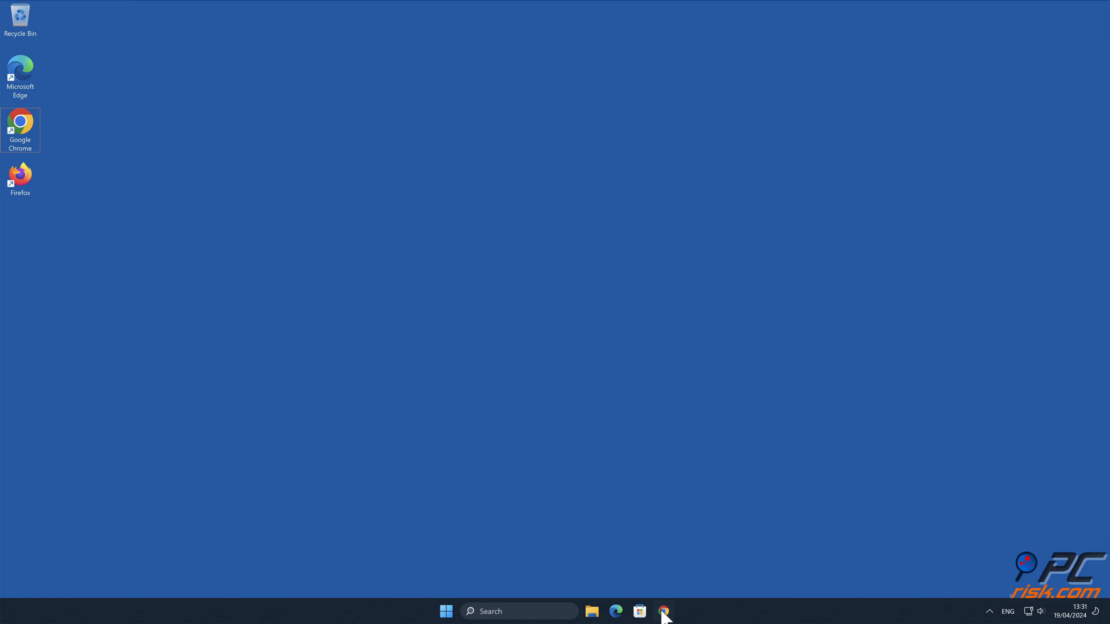
- Launch Chrome onto the realstkozirads.com "Click Allow if you are not a robot" page
click(662, 611)
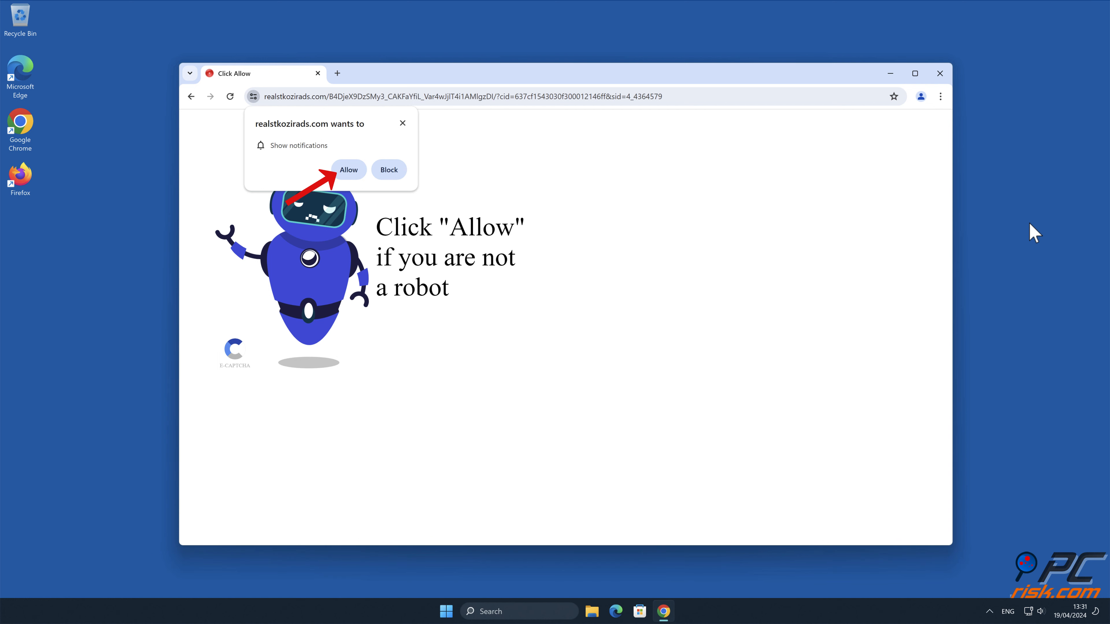
mouse_move(779, 211)
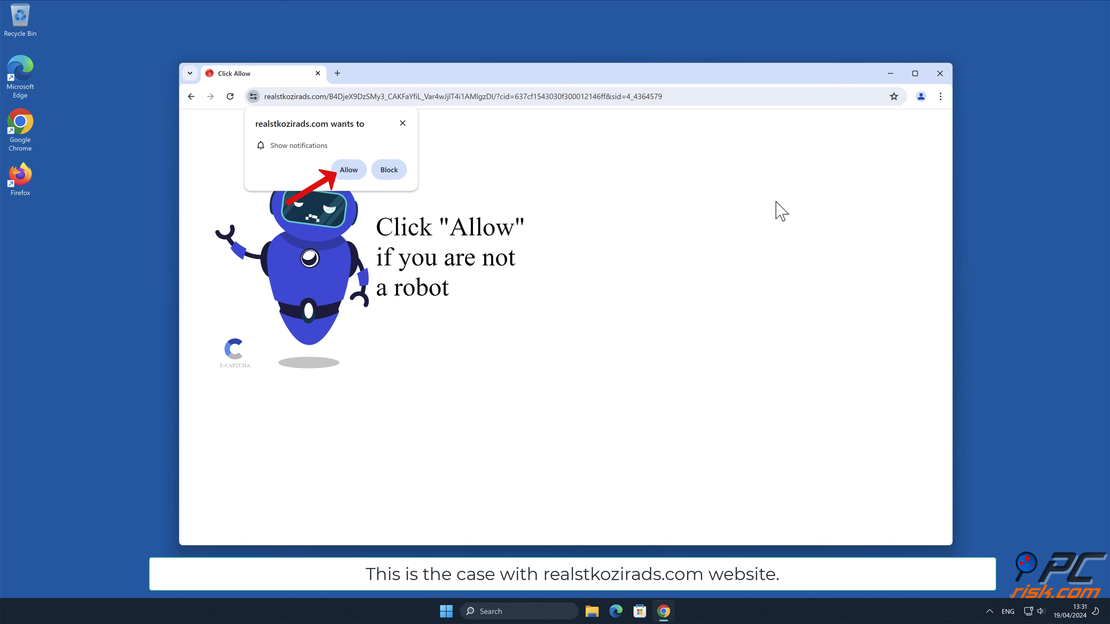
- Allow realstkozirads.com notifications, then ready a new tab's address bar for a URL
click(348, 170)
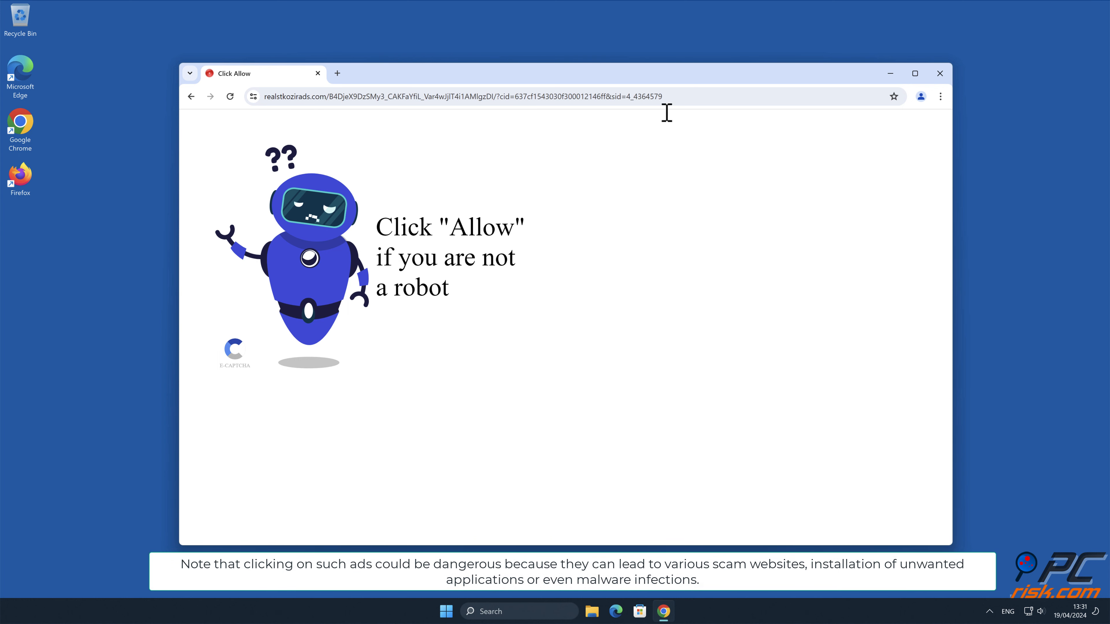
click(940, 73)
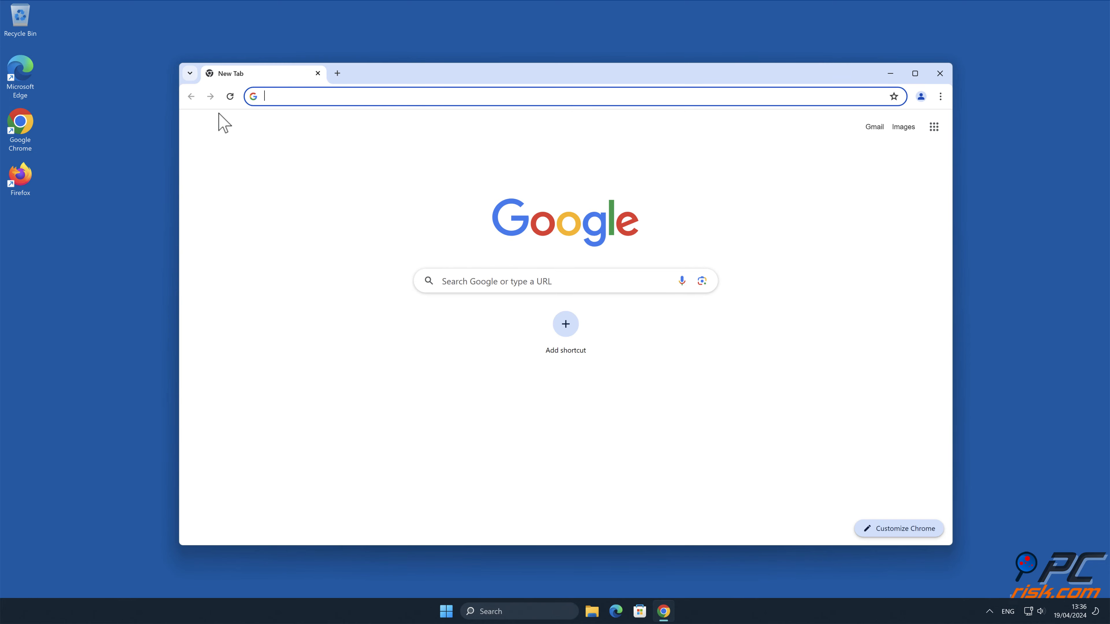
- Go to combocleaner.com and download the Combo Cleaner installer
text(www.co)
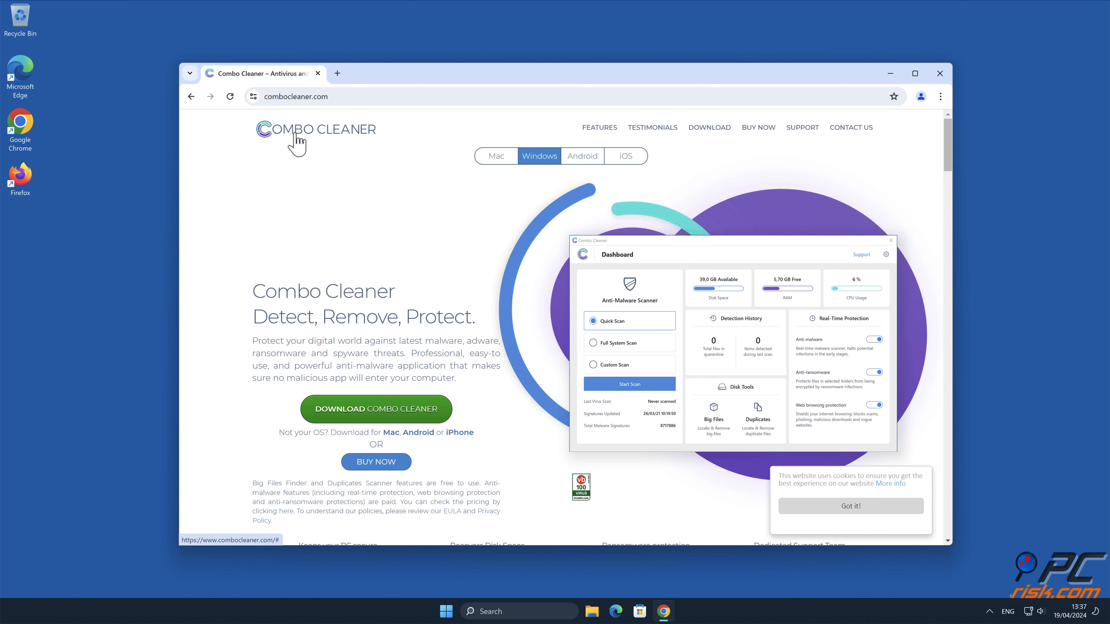
click(376, 409)
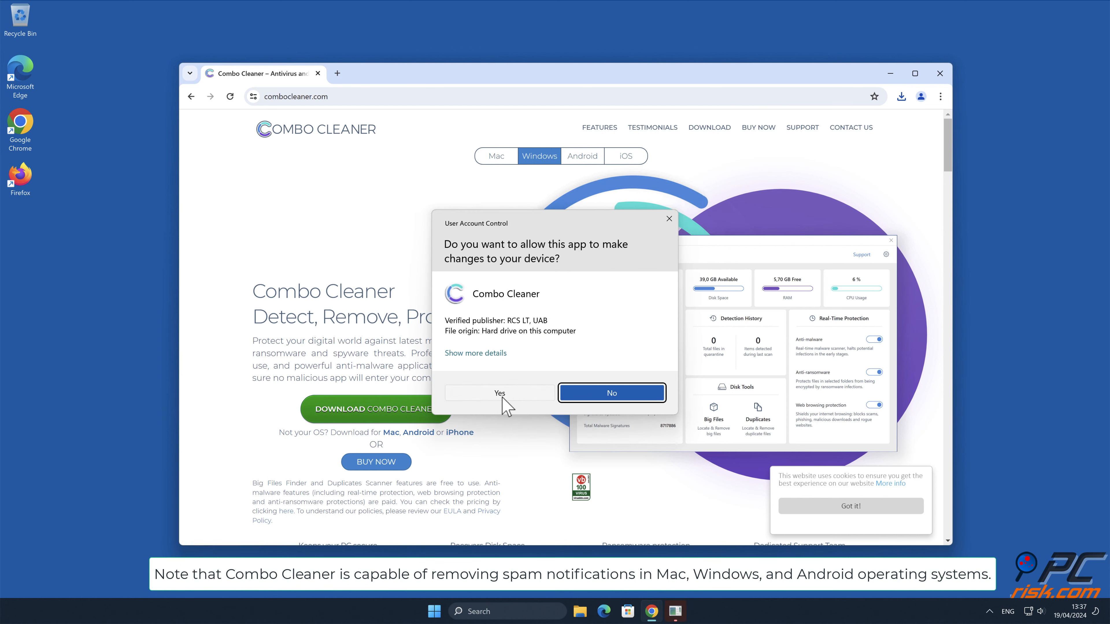
- Approve the UAC prompt, run the InstallShield Wizard and finish to launch Combo Cleaner's Dashboard
click(498, 394)
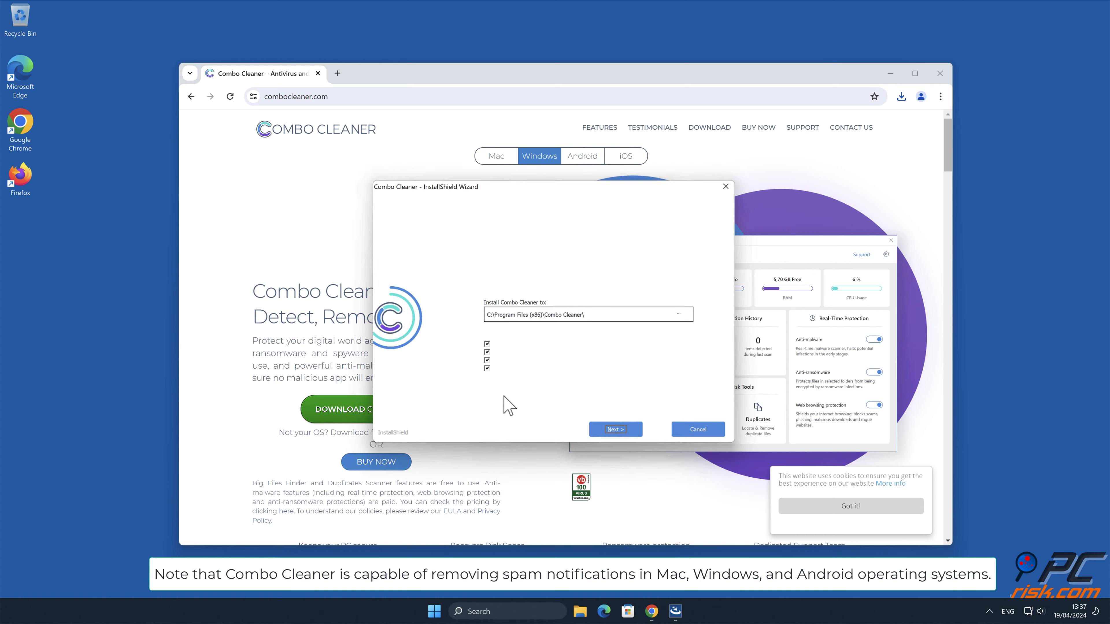
click(614, 429)
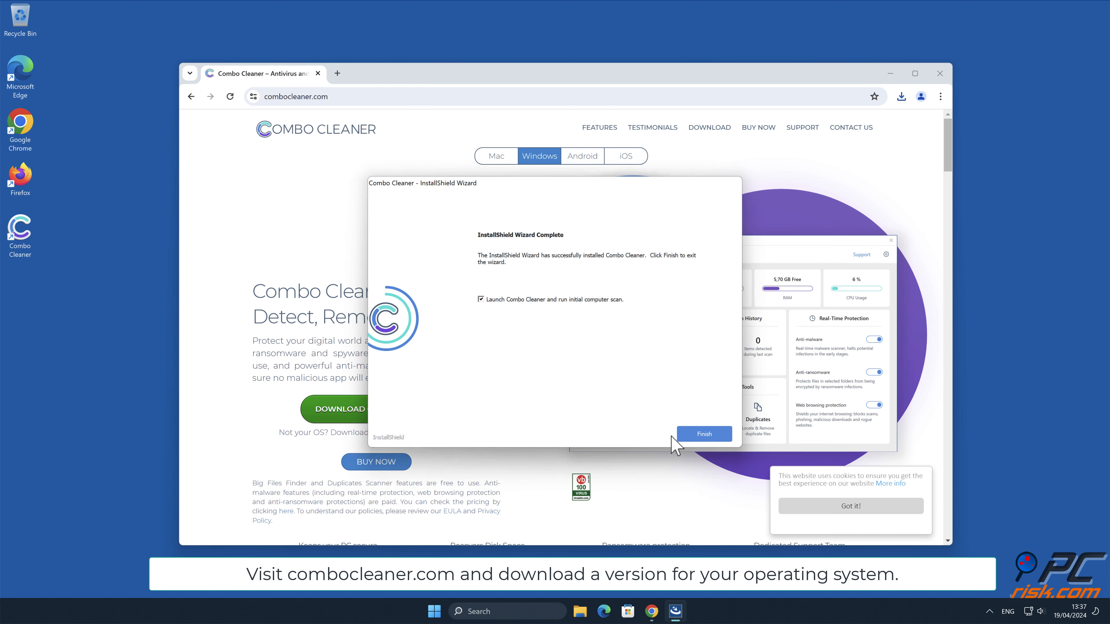
click(703, 433)
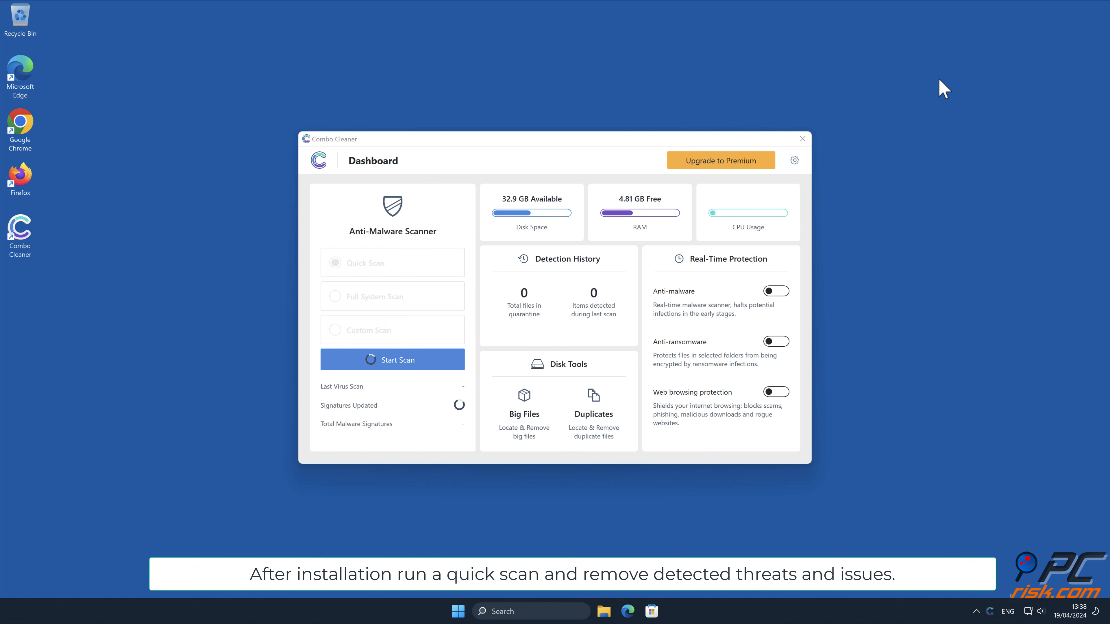
- Run the scan flagging realstkozirads.com ads, activate the licence key and return to the Dashboard
click(392, 359)
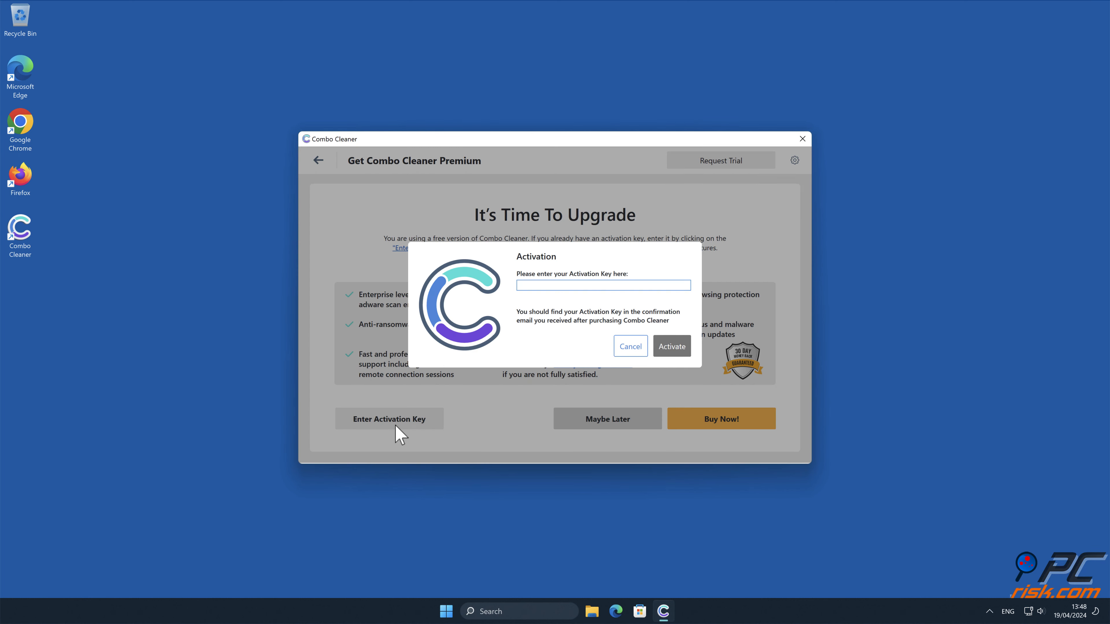
click(671, 346)
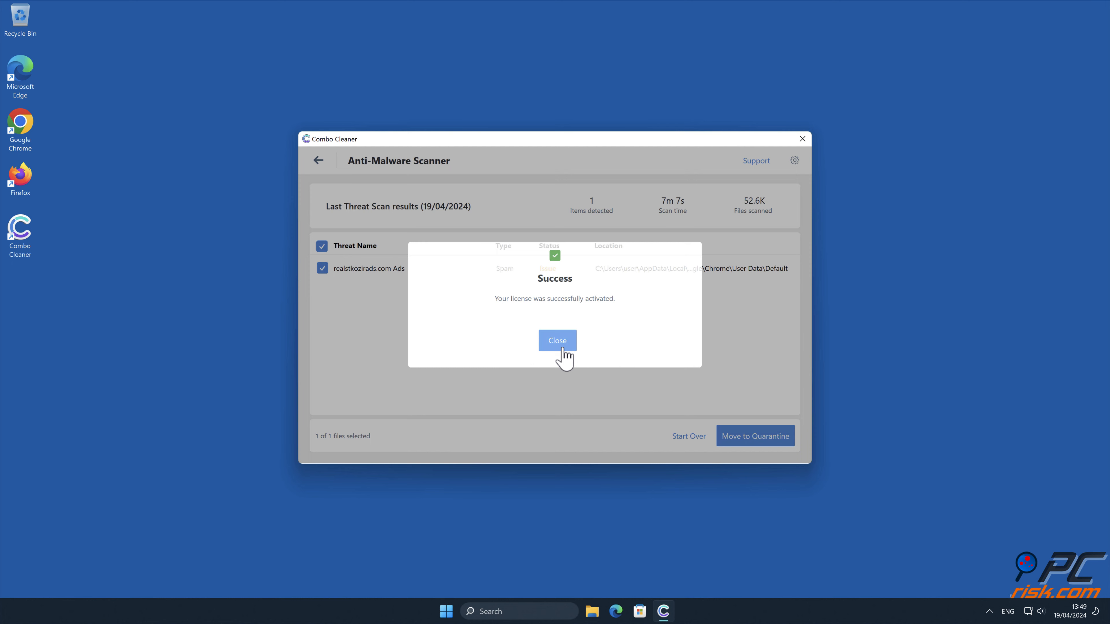
click(557, 341)
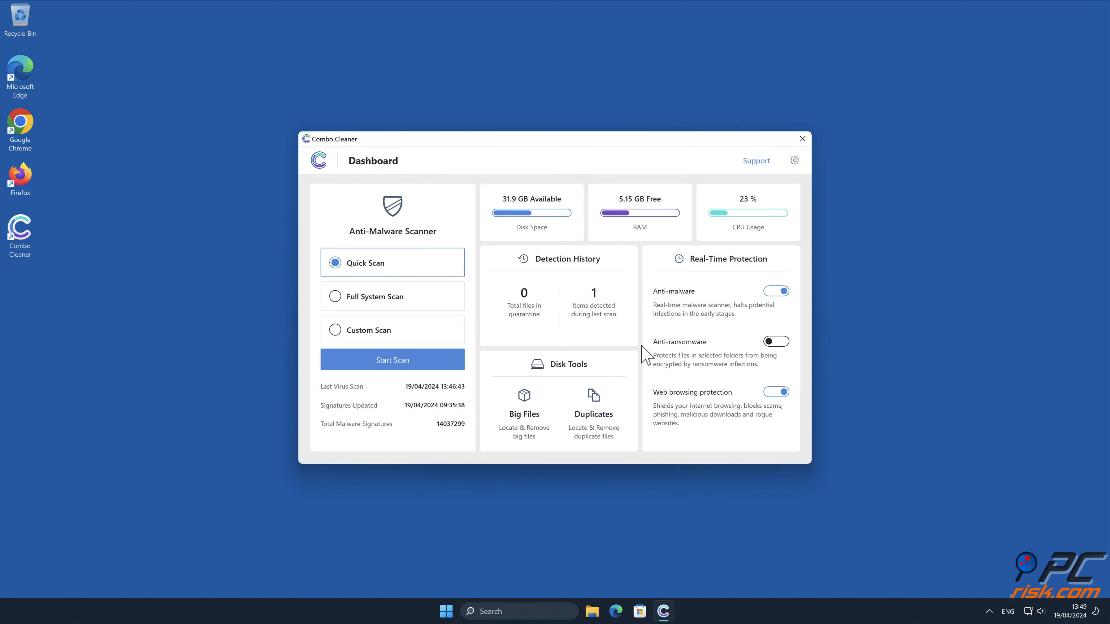
click(802, 139)
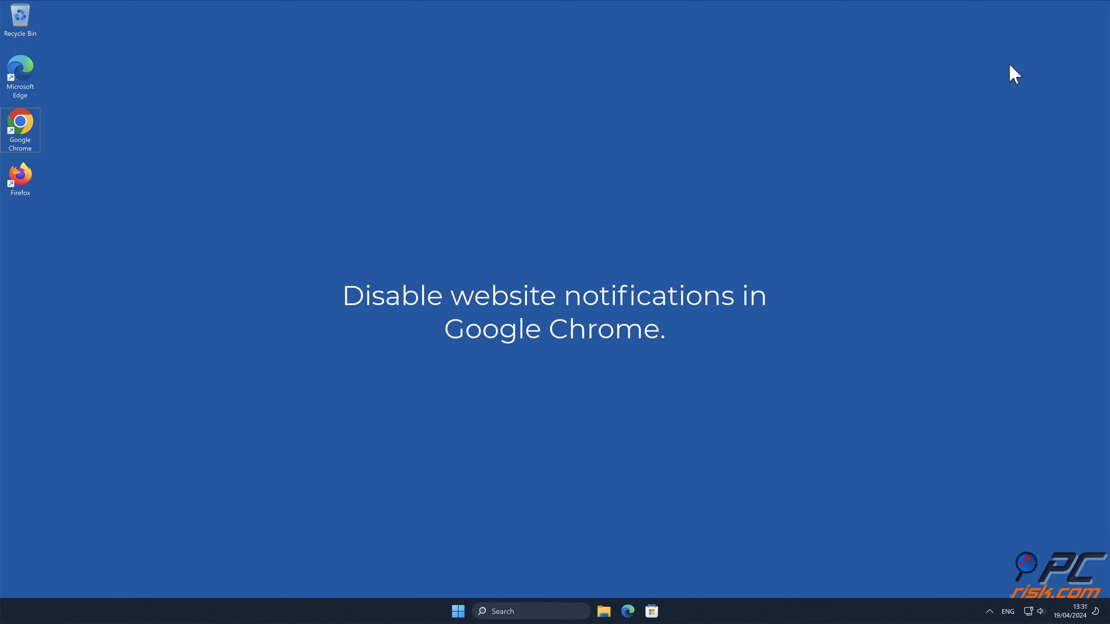
- Launch Chrome and reach its Settings page from the three-dot menu
double_click(19, 125)
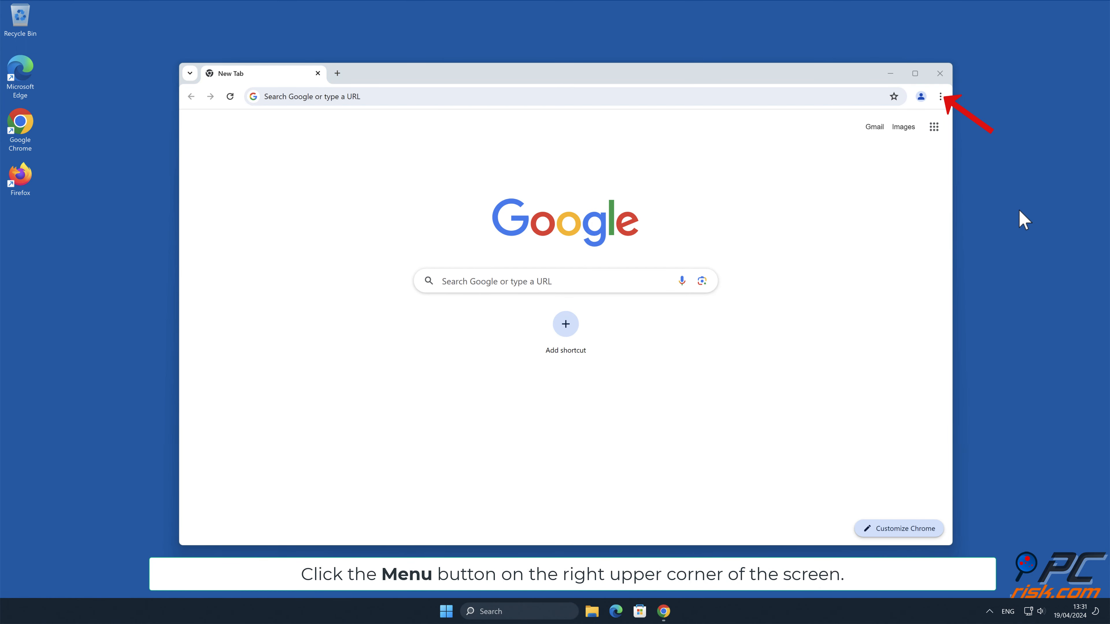
click(940, 97)
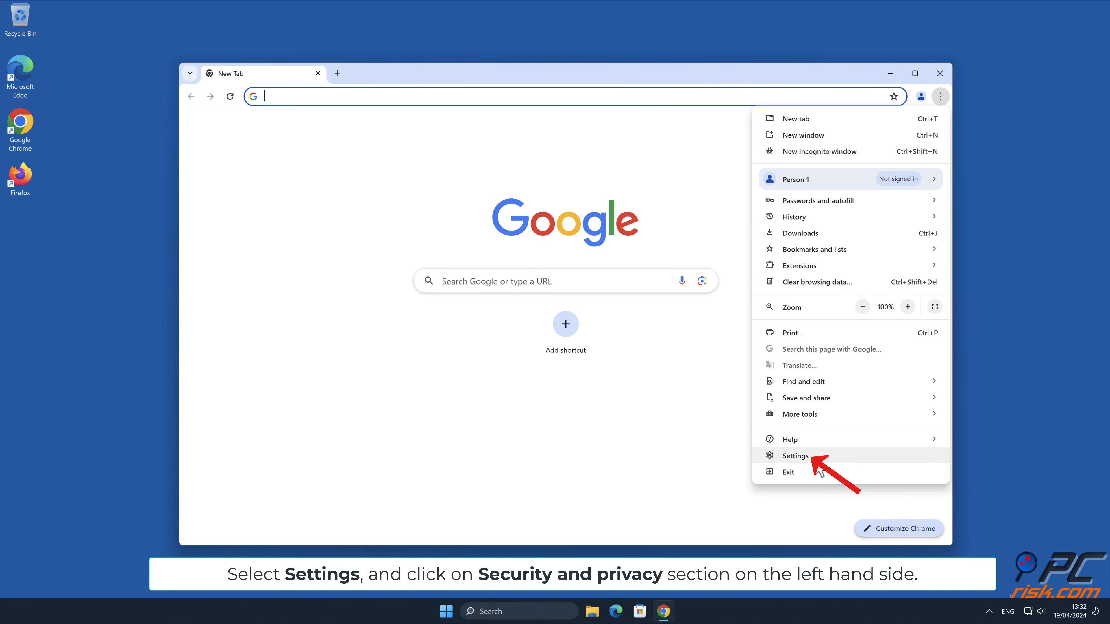
click(795, 456)
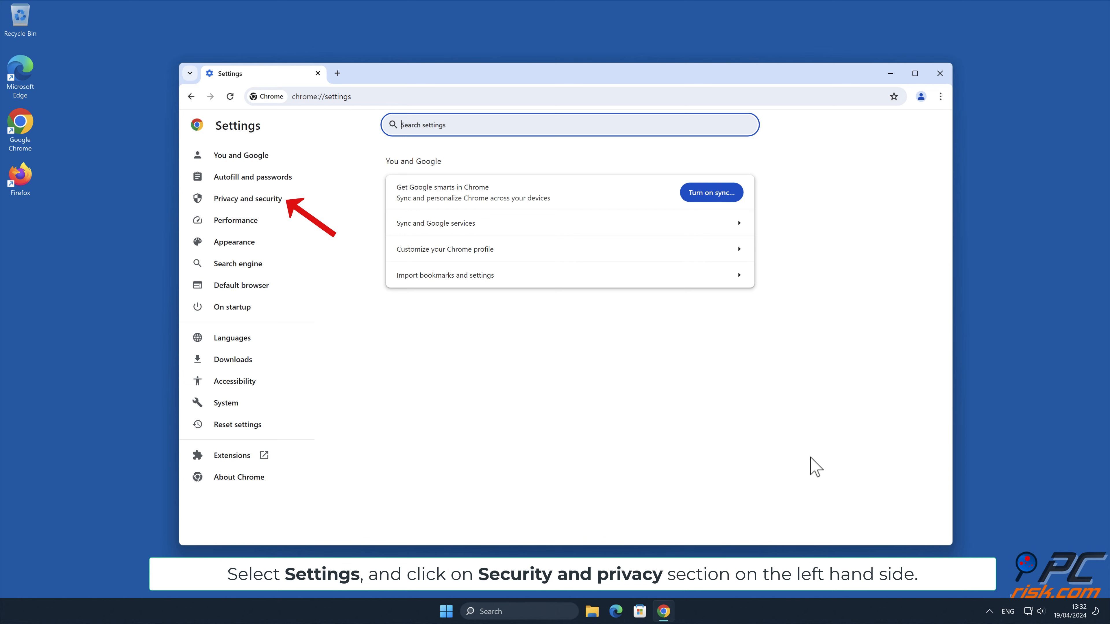
- Under Privacy and security > Site settings > Notifications, remove the realstkozirads.com entry
click(246, 198)
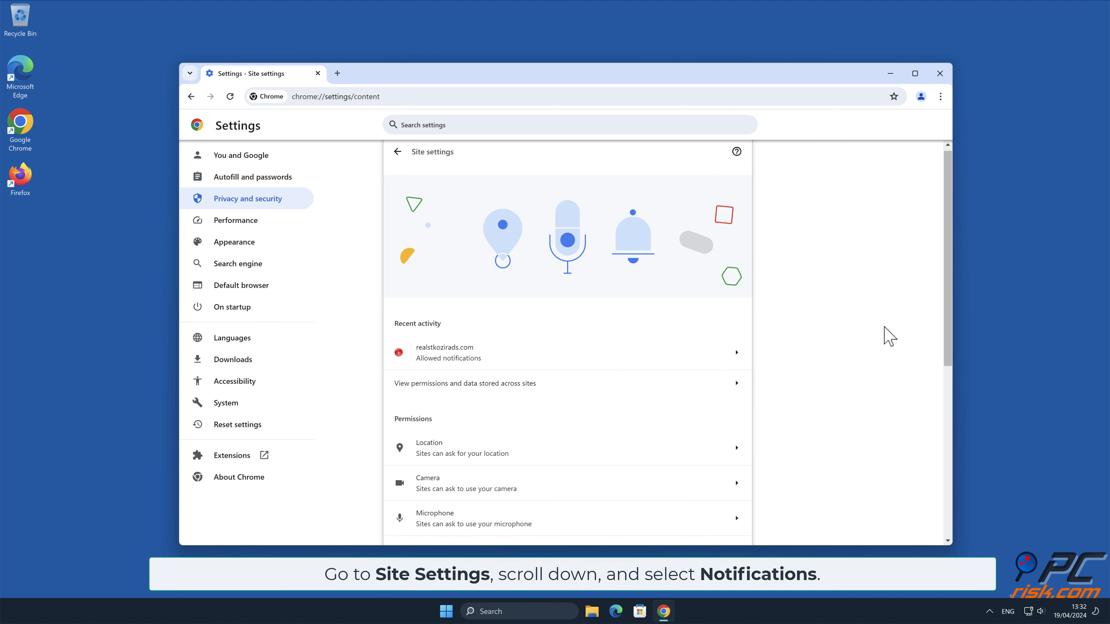
scroll(down, 3)
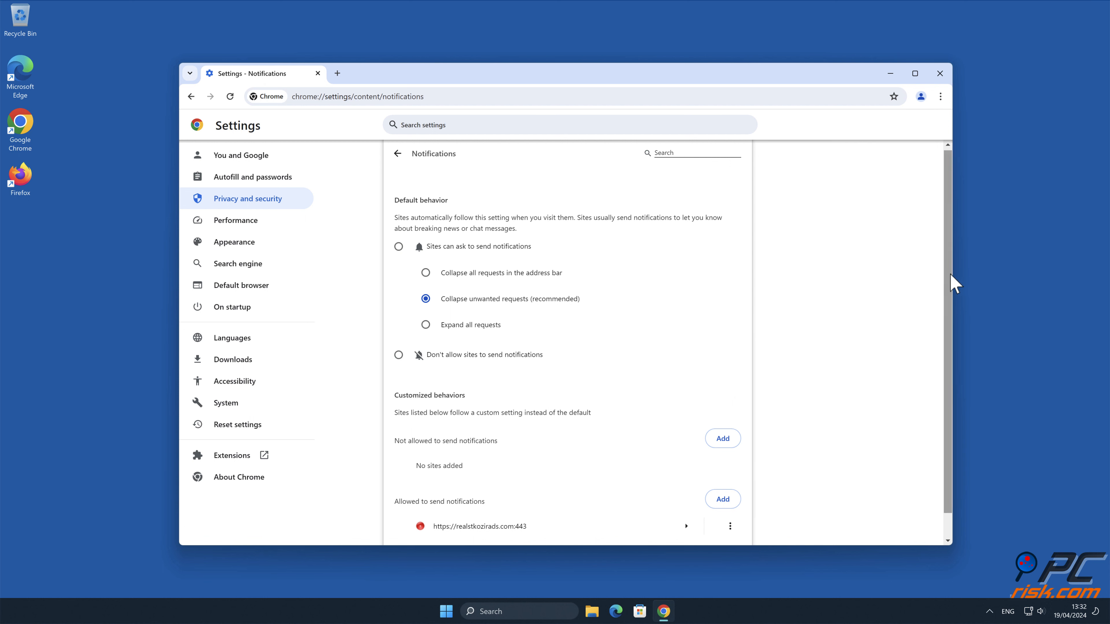
scroll(down, 3)
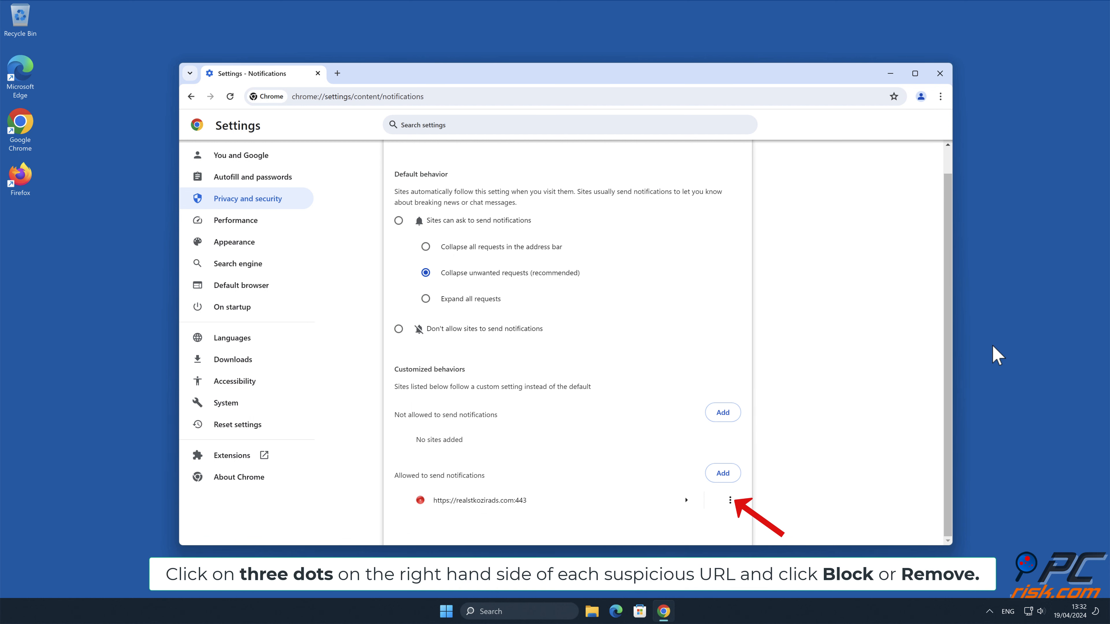
click(730, 501)
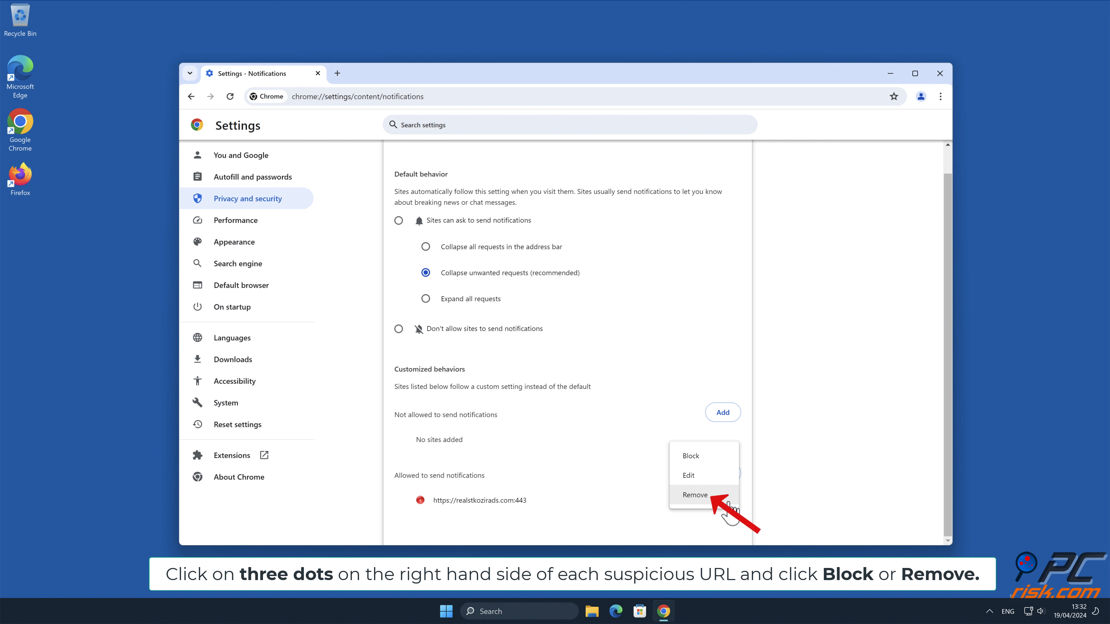
click(694, 495)
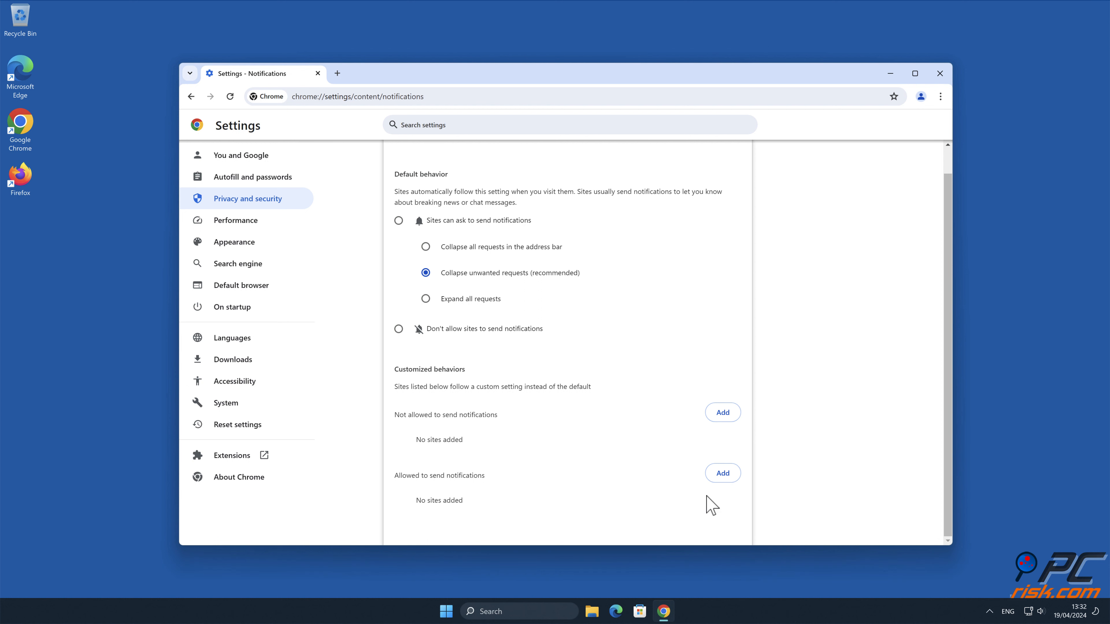
click(939, 73)
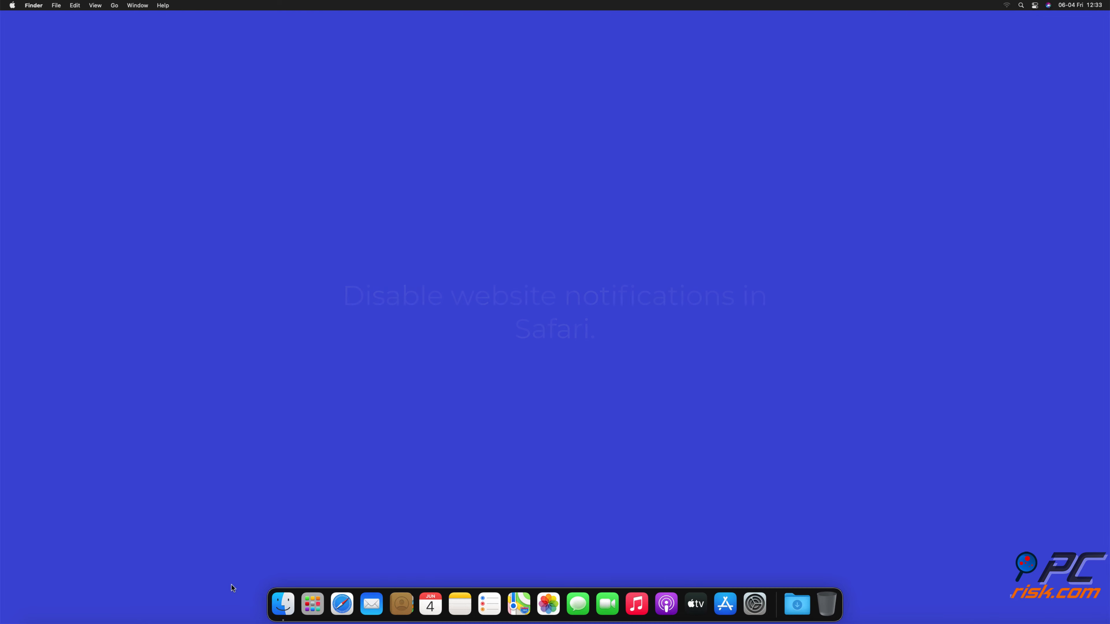
- Launch Safari from the Dock and reach Preferences from the Safari menu
click(341, 604)
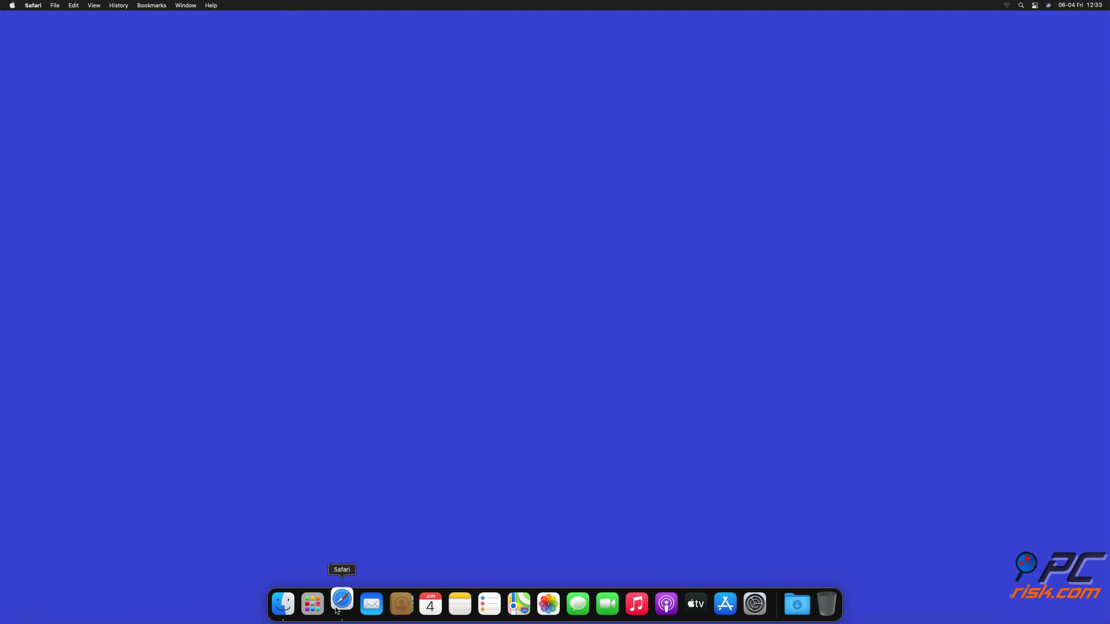
click(342, 603)
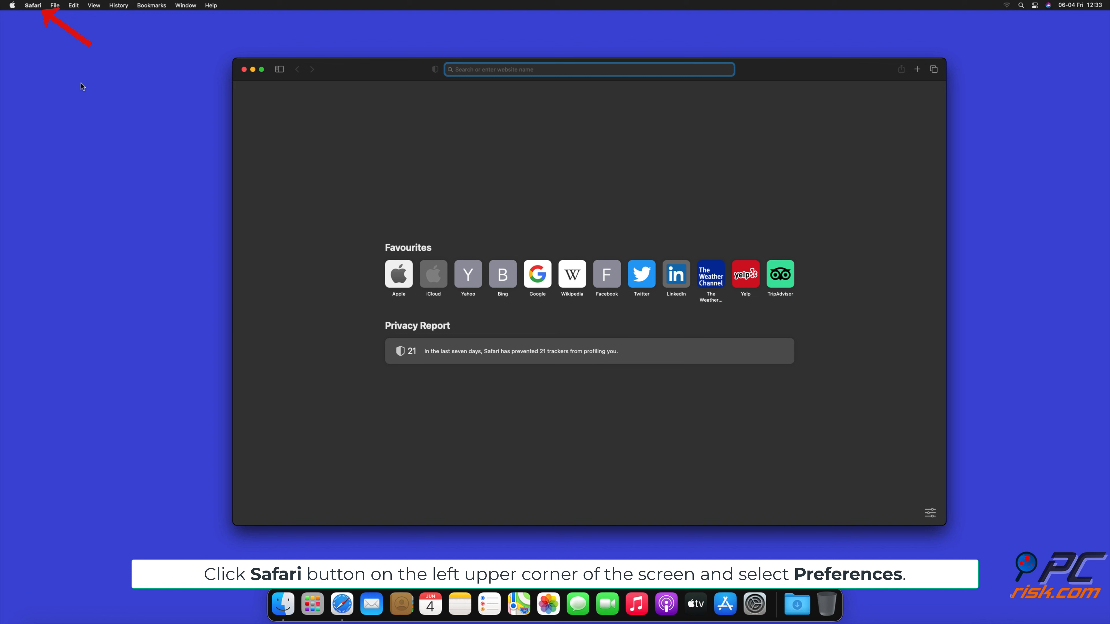
click(33, 6)
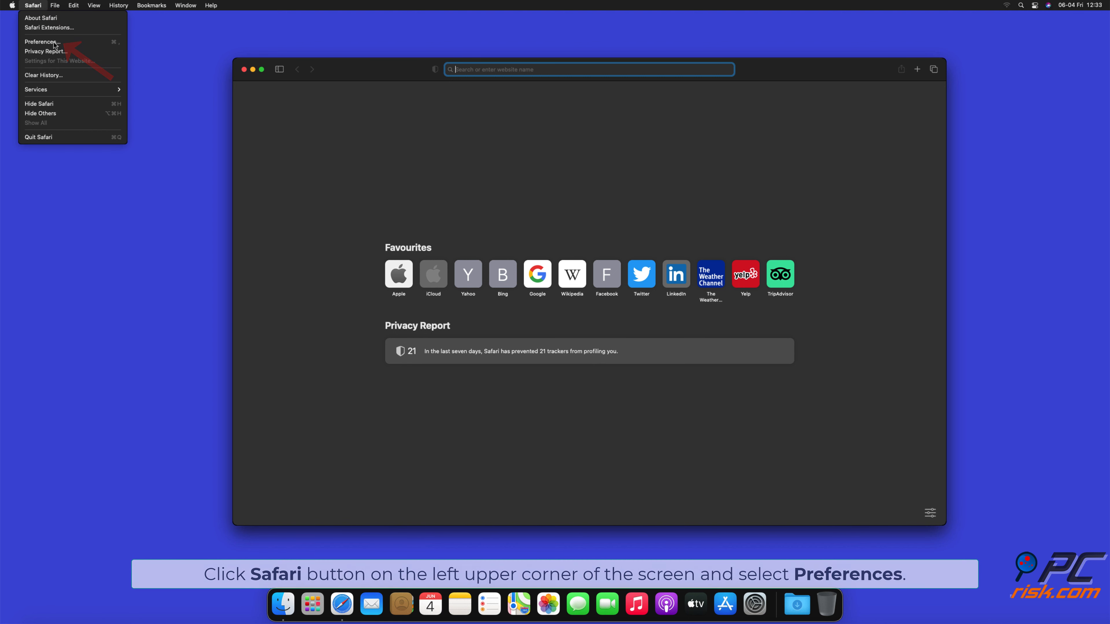
click(41, 41)
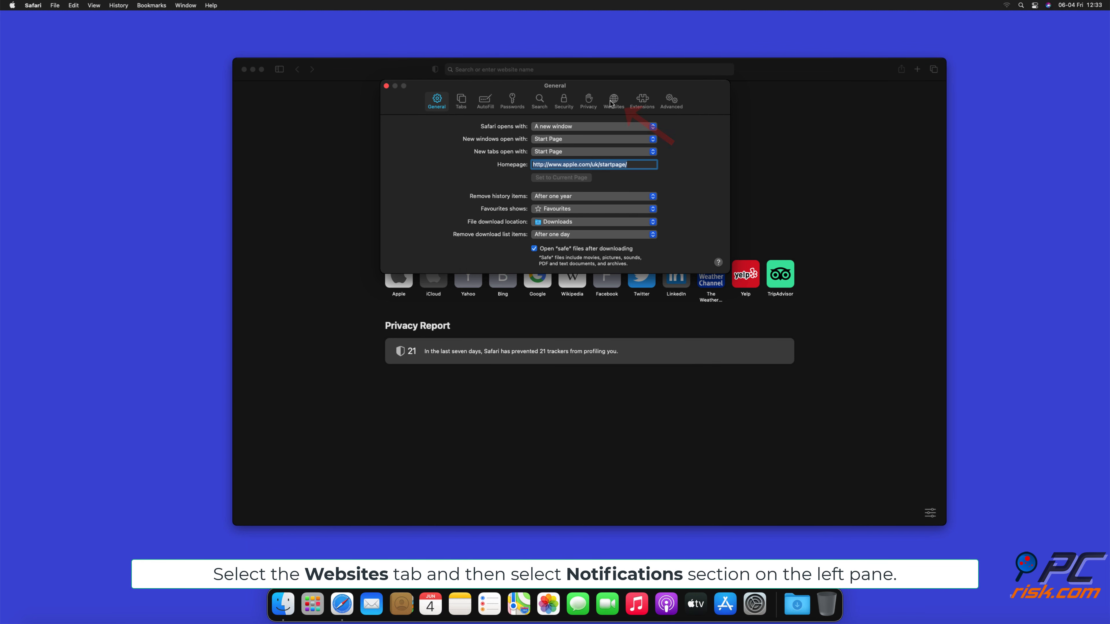
- In Websites > Notifications set findmedia.biz, thehugefeed.com and watch-video.net to Deny, then close Preferences
click(612, 99)
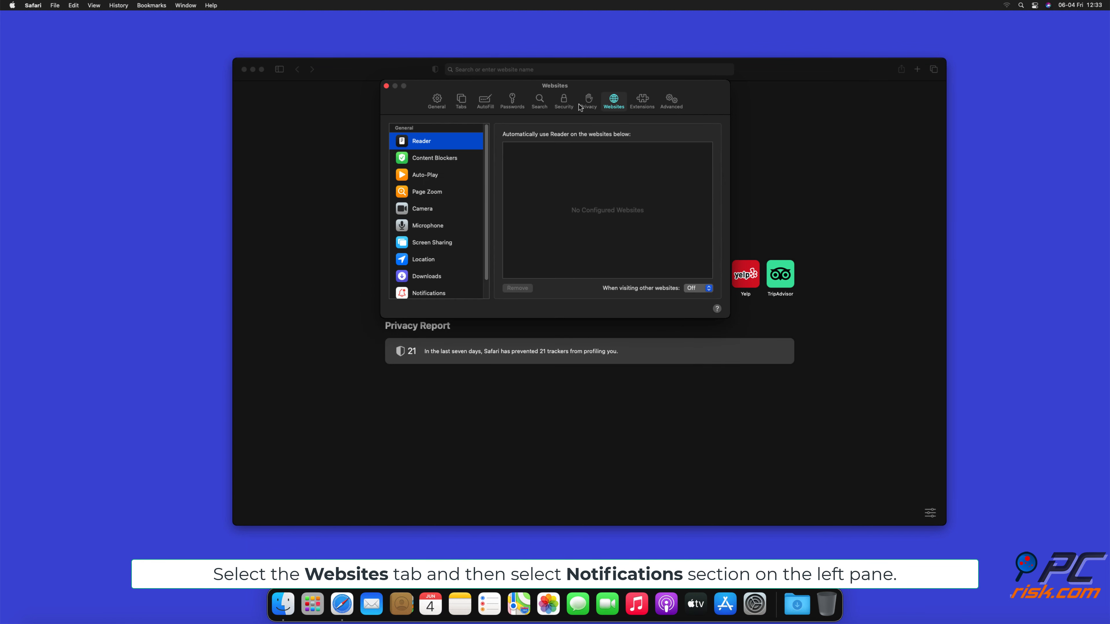
scroll(down, 3)
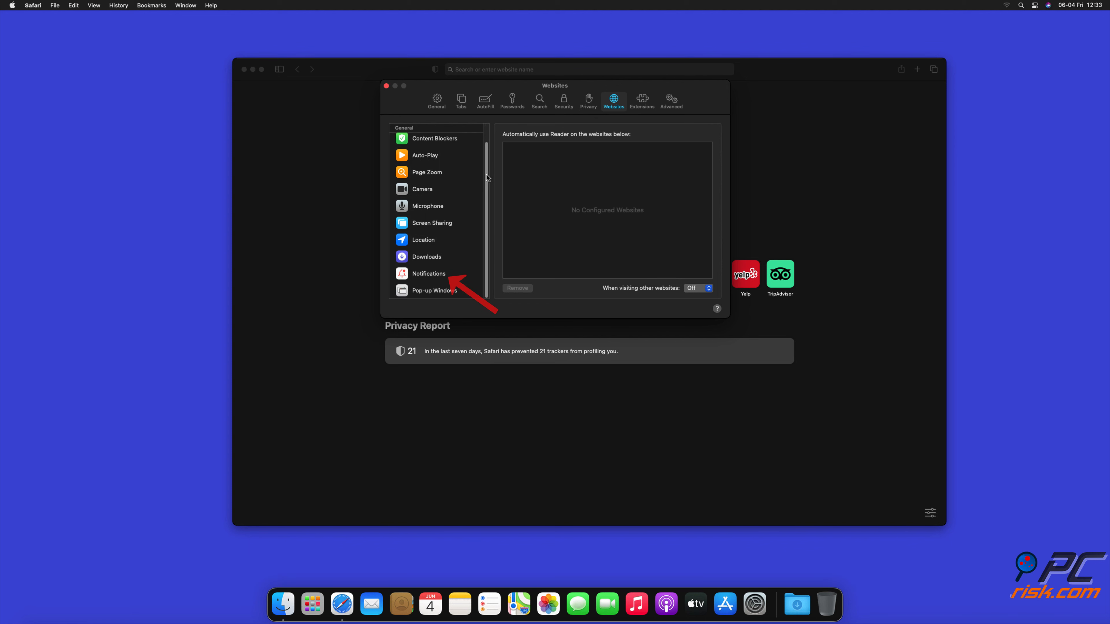
click(429, 274)
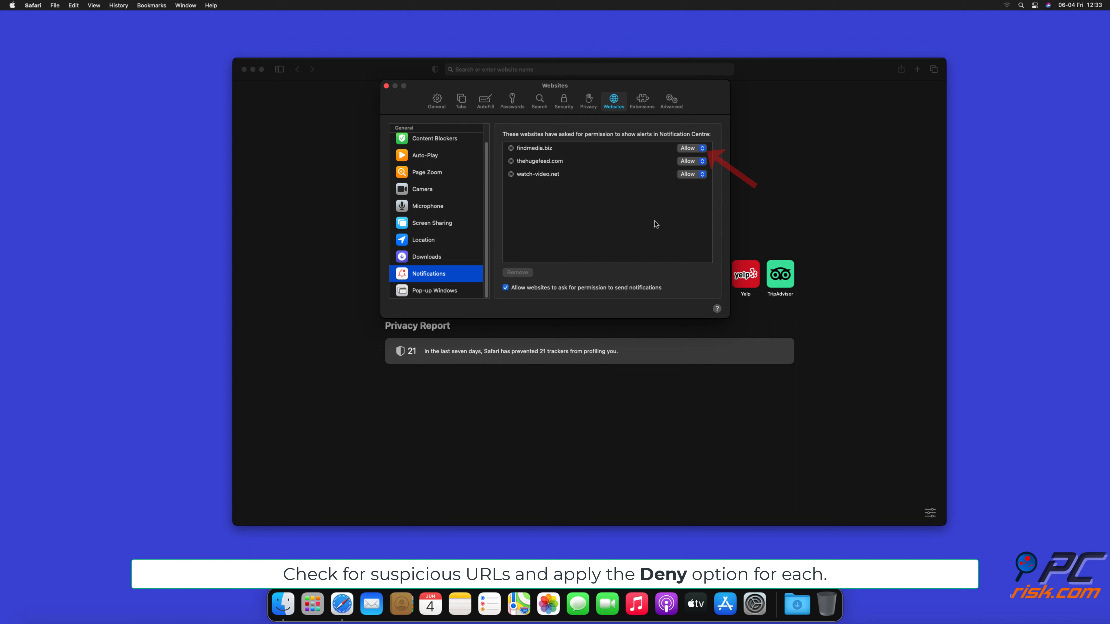
click(692, 148)
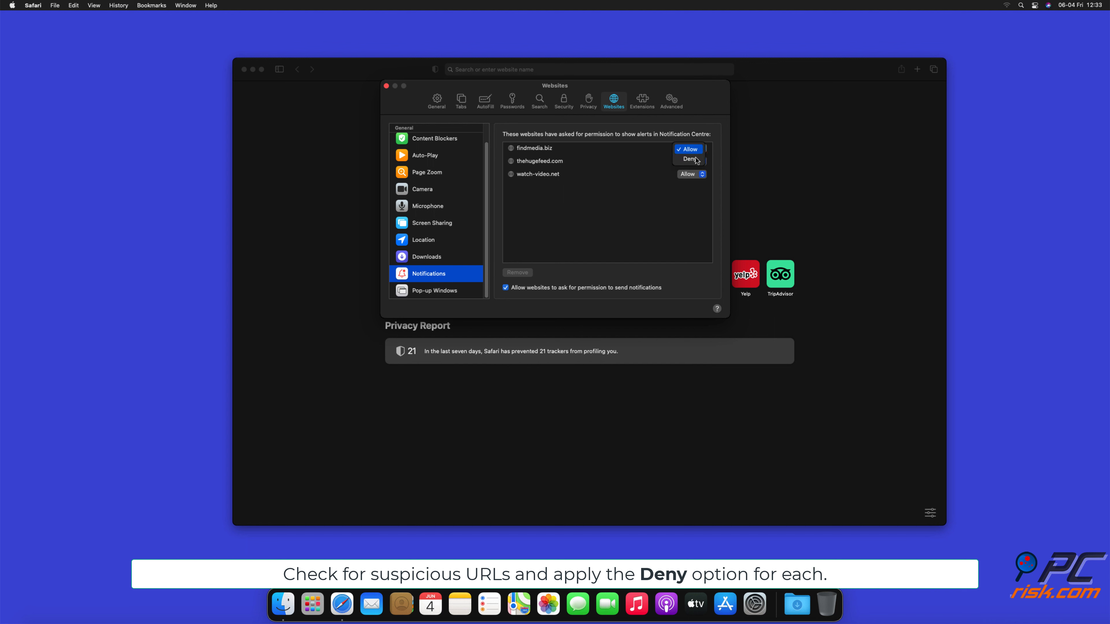
click(688, 158)
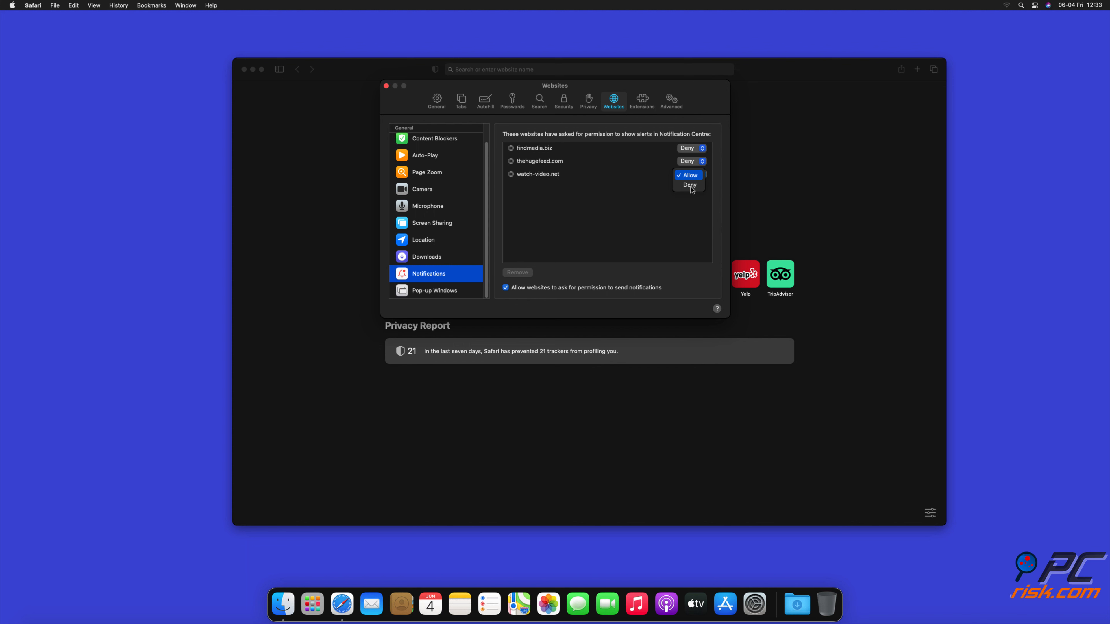
click(689, 185)
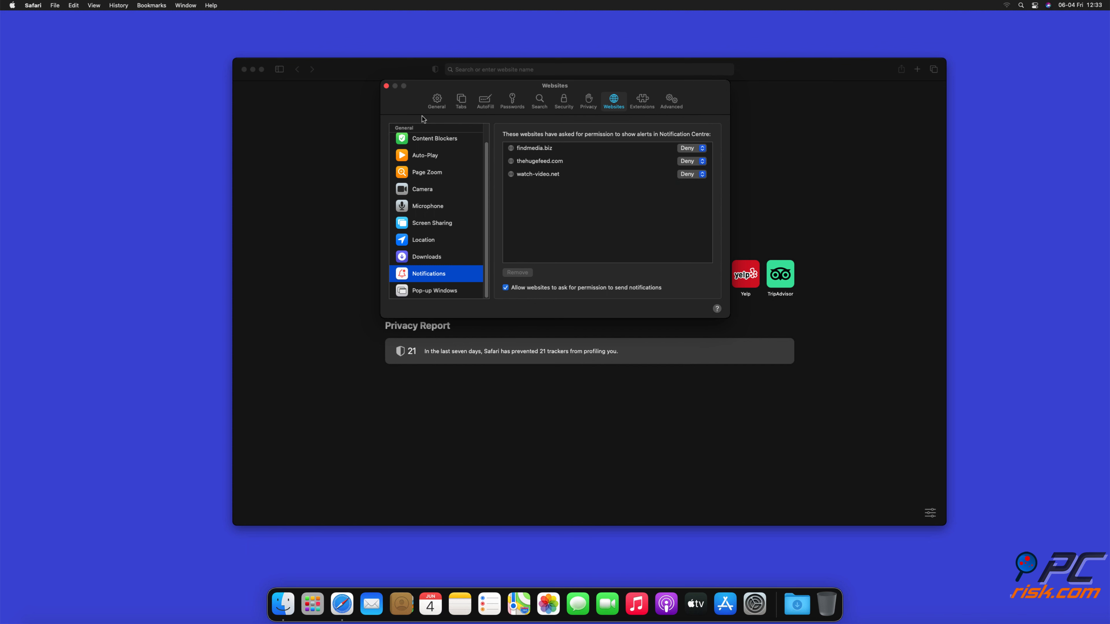
click(386, 86)
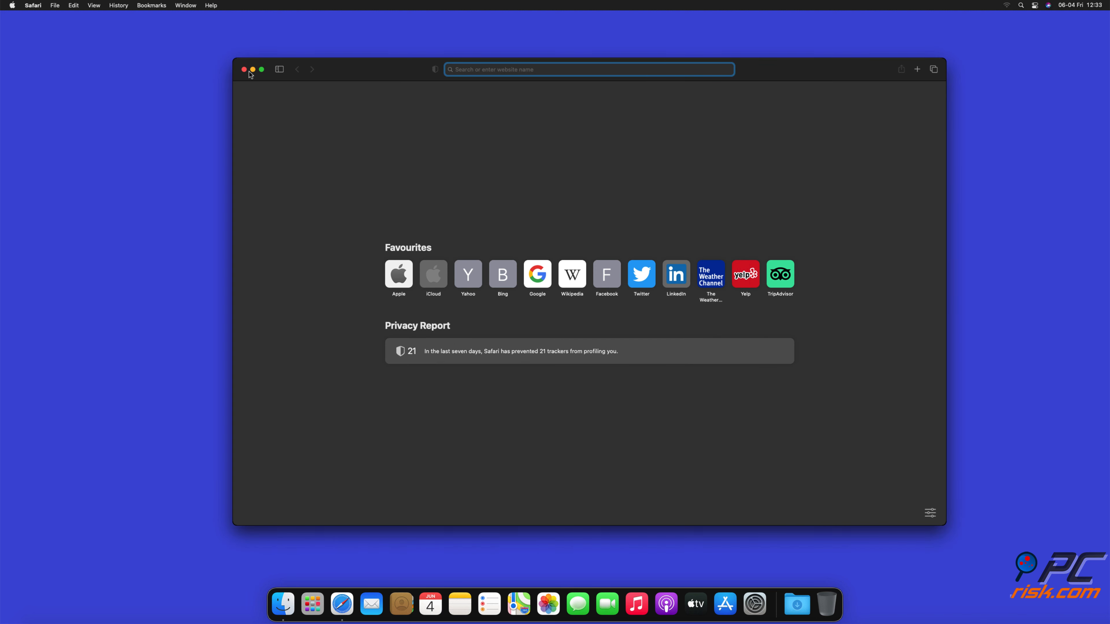
click(244, 69)
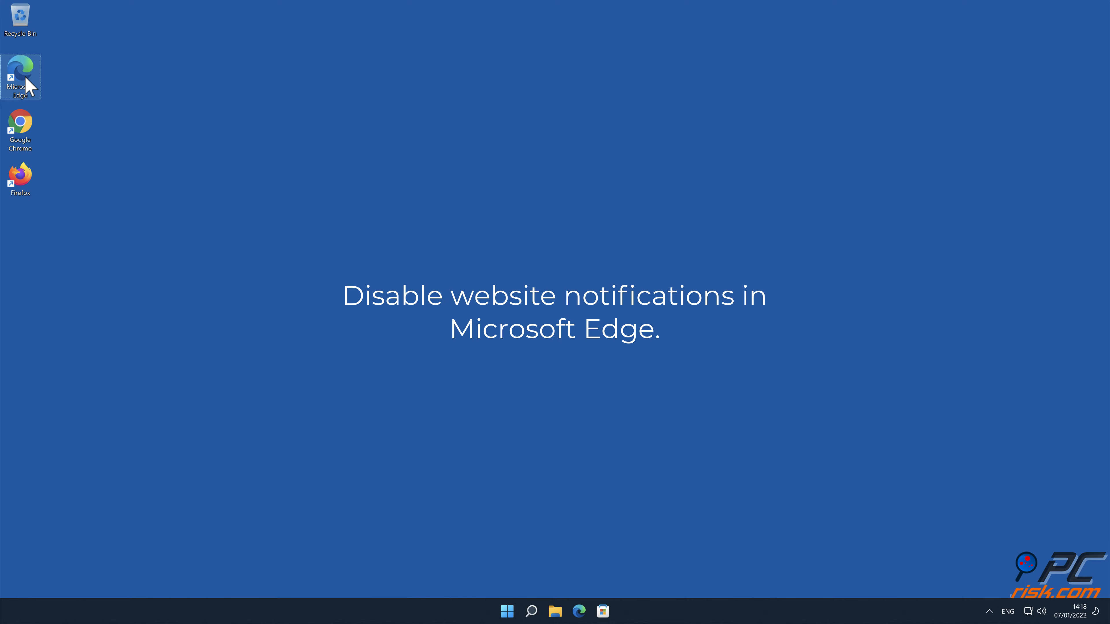
- Launch Edge from the desktop and reach its Settings page from the three-dots menu
double_click(20, 72)
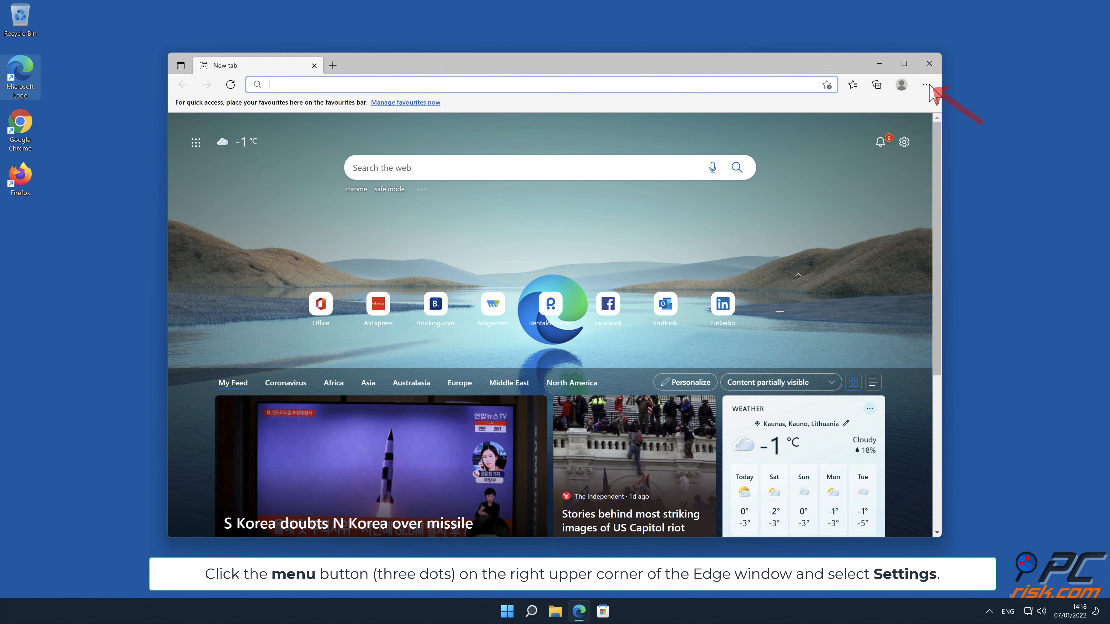
click(926, 84)
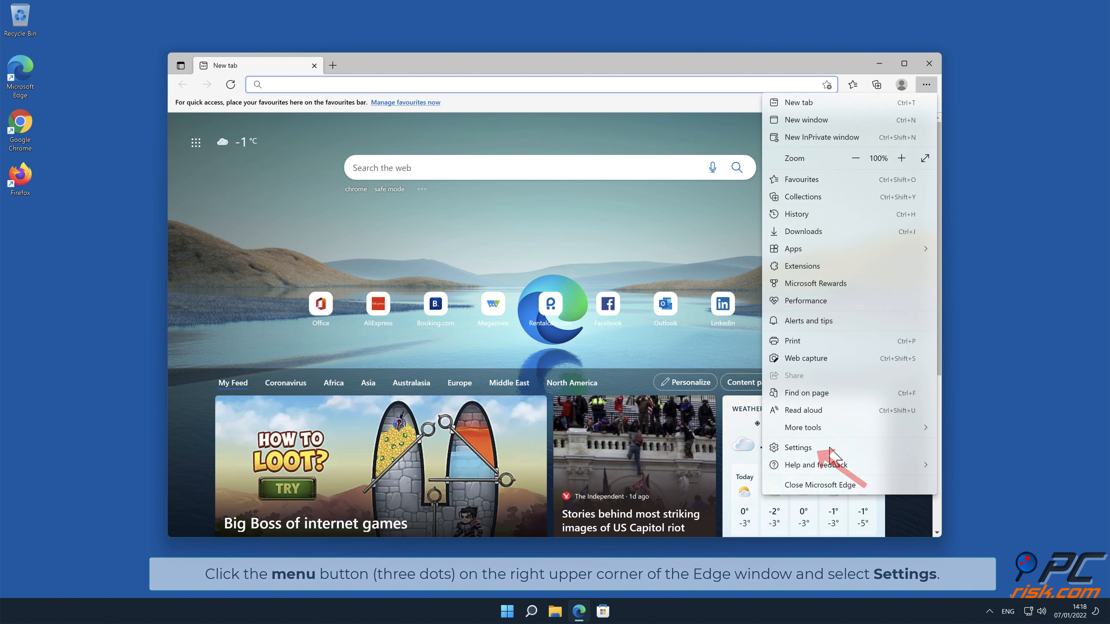
click(798, 447)
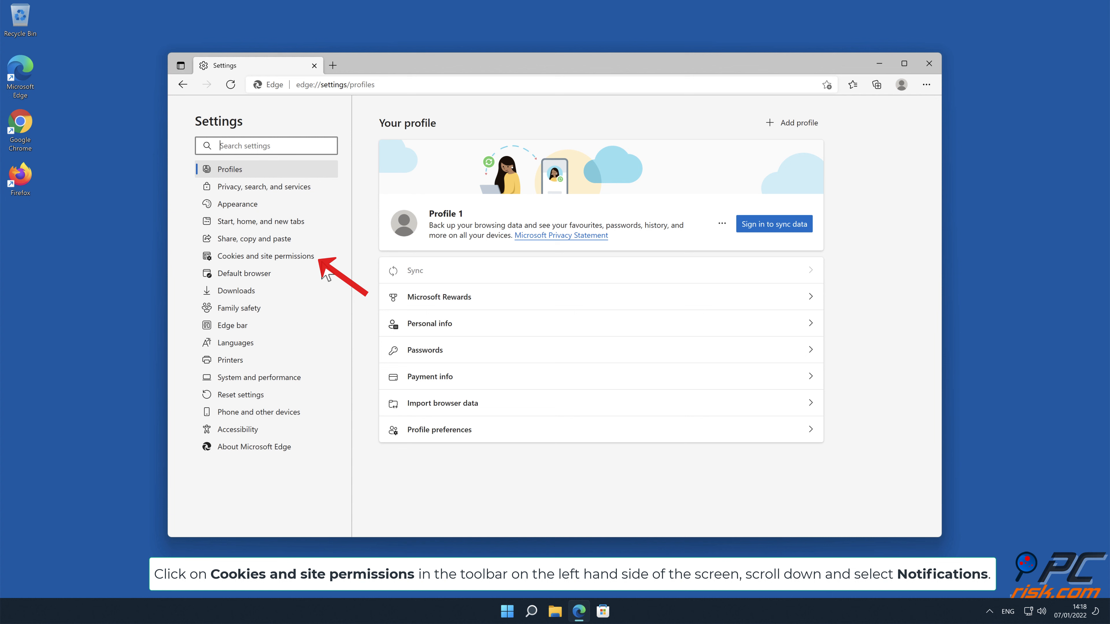
- Show Edge's Cookies and site permissions and bring the Notifications entry into view
click(267, 256)
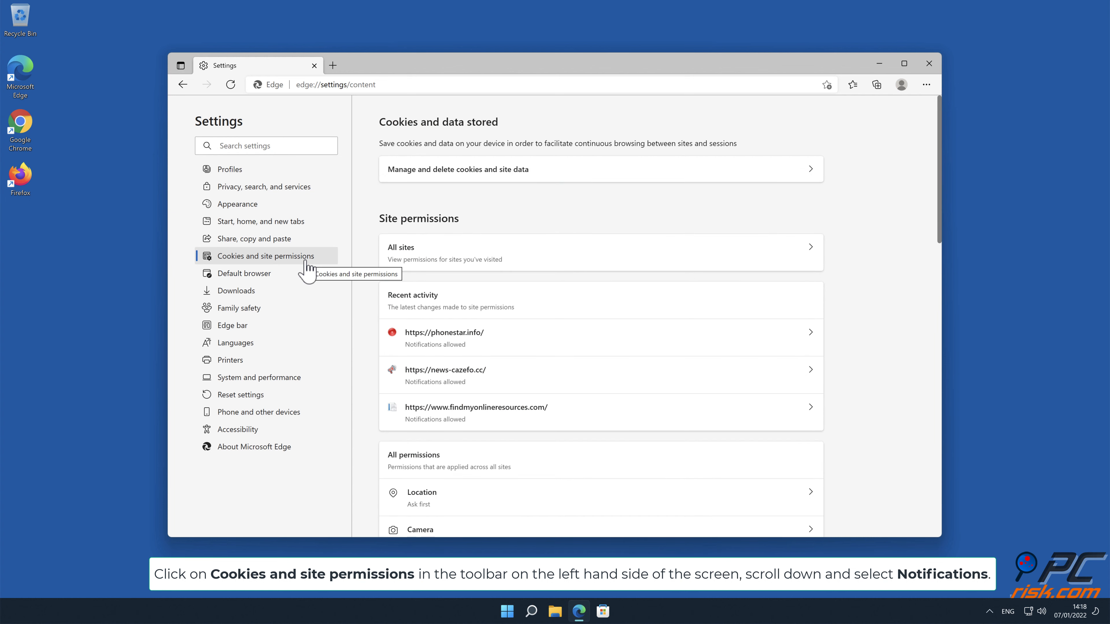
mouse_move(944, 183)
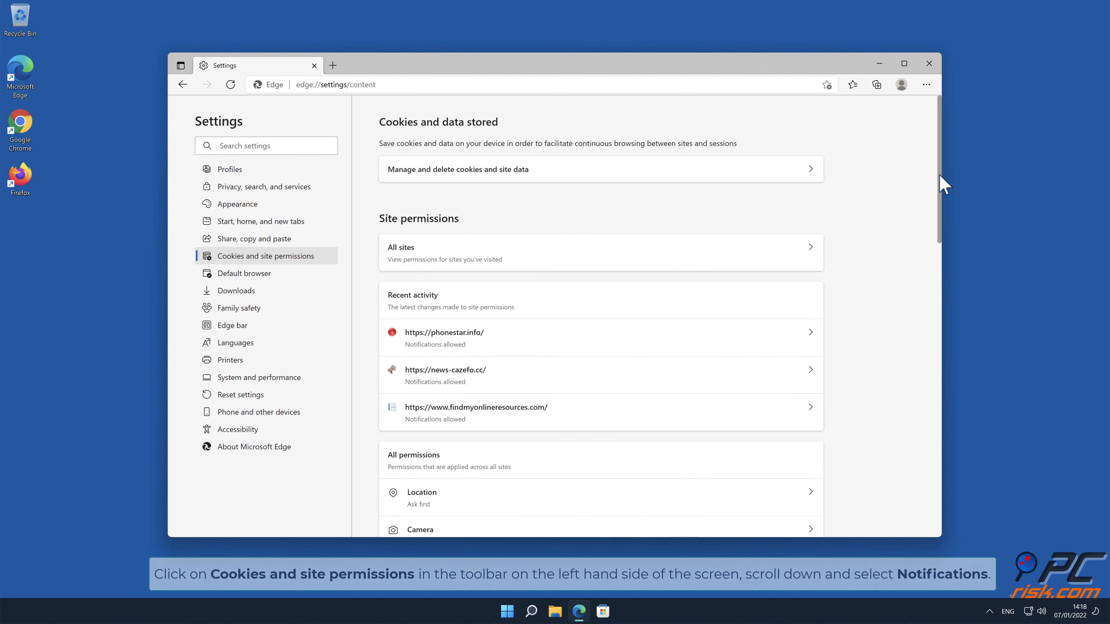
scroll(down, 3)
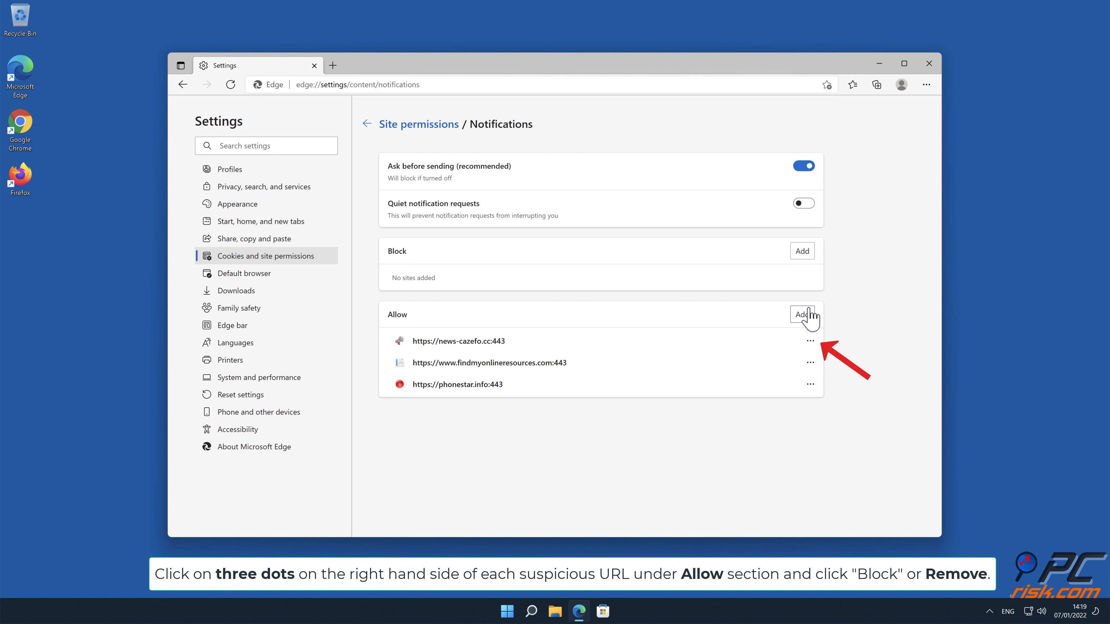
- Remove news-cazefo.cc, findmyonlineresources.com and phonestar.info from Edge's allowed notification sites and close Edge
click(810, 340)
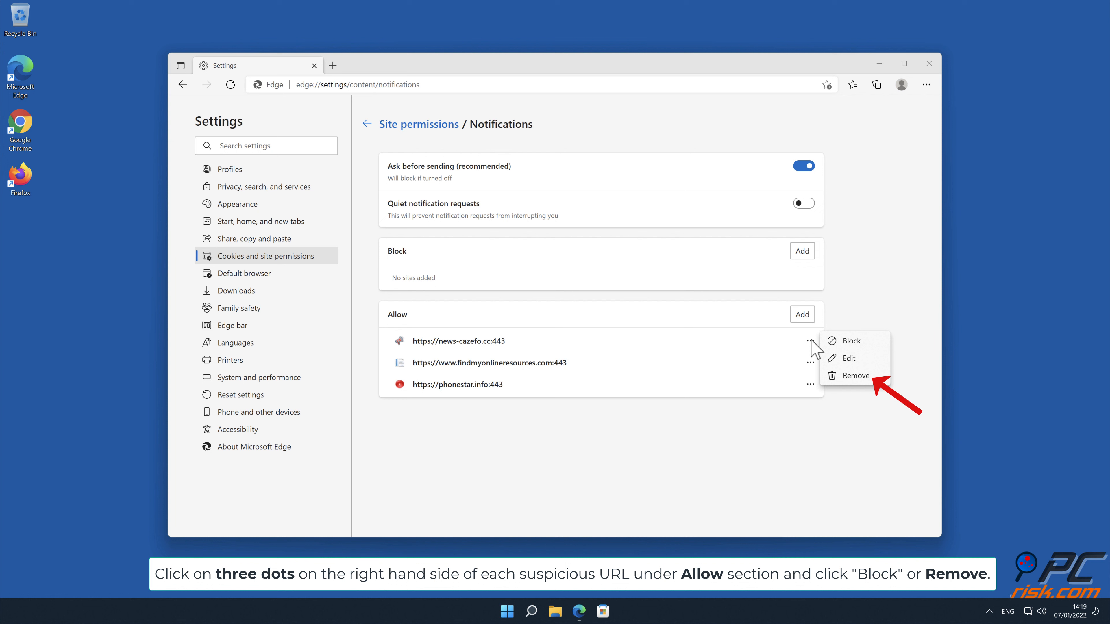
click(855, 376)
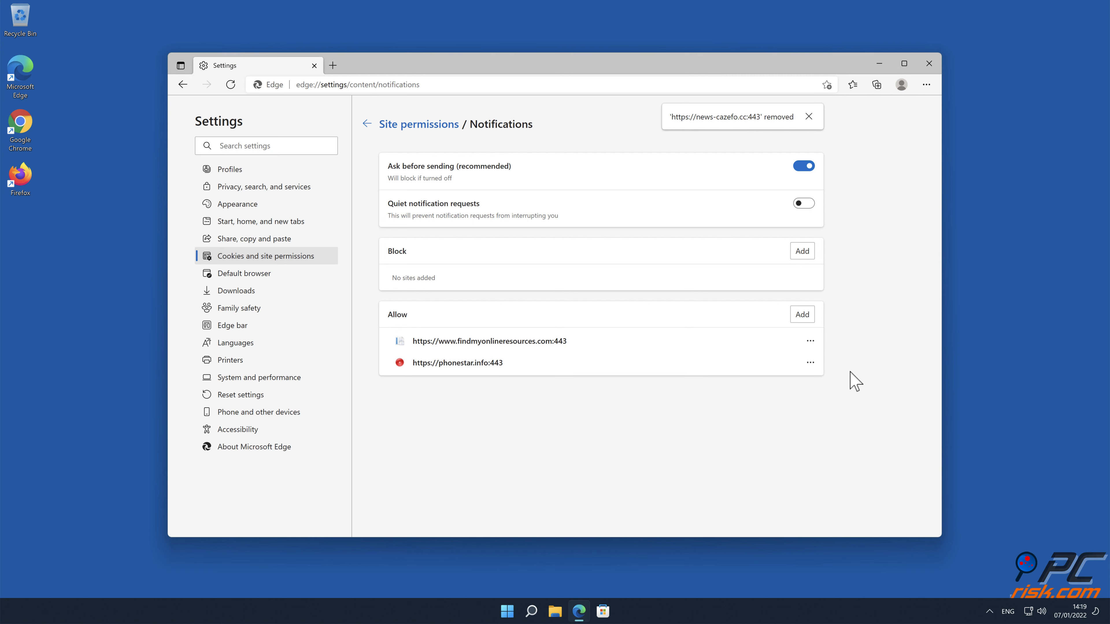
click(810, 341)
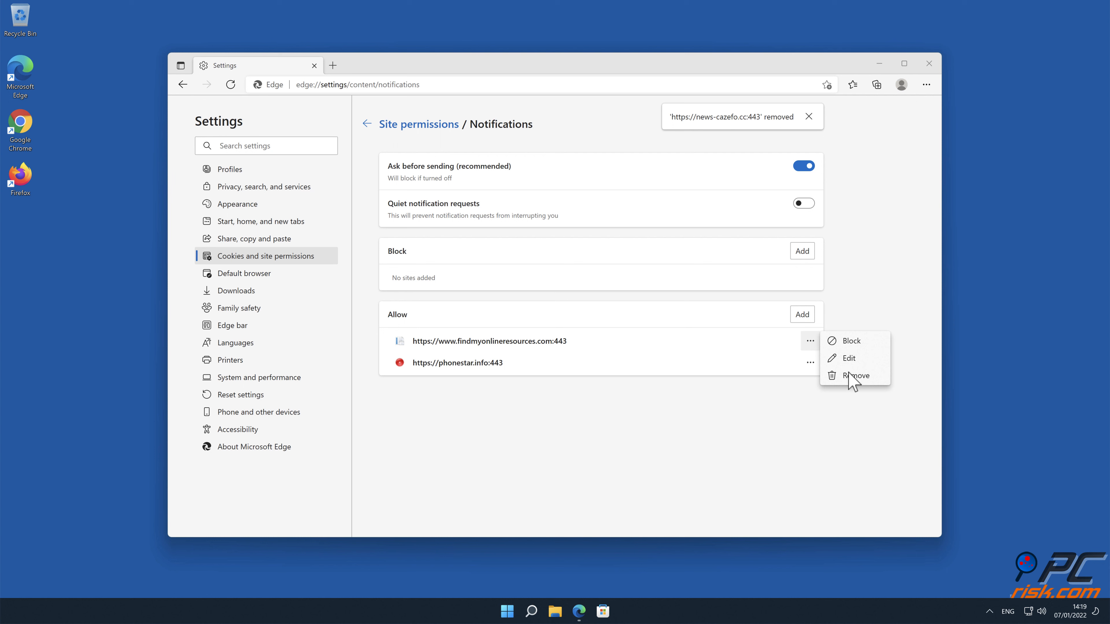
click(856, 375)
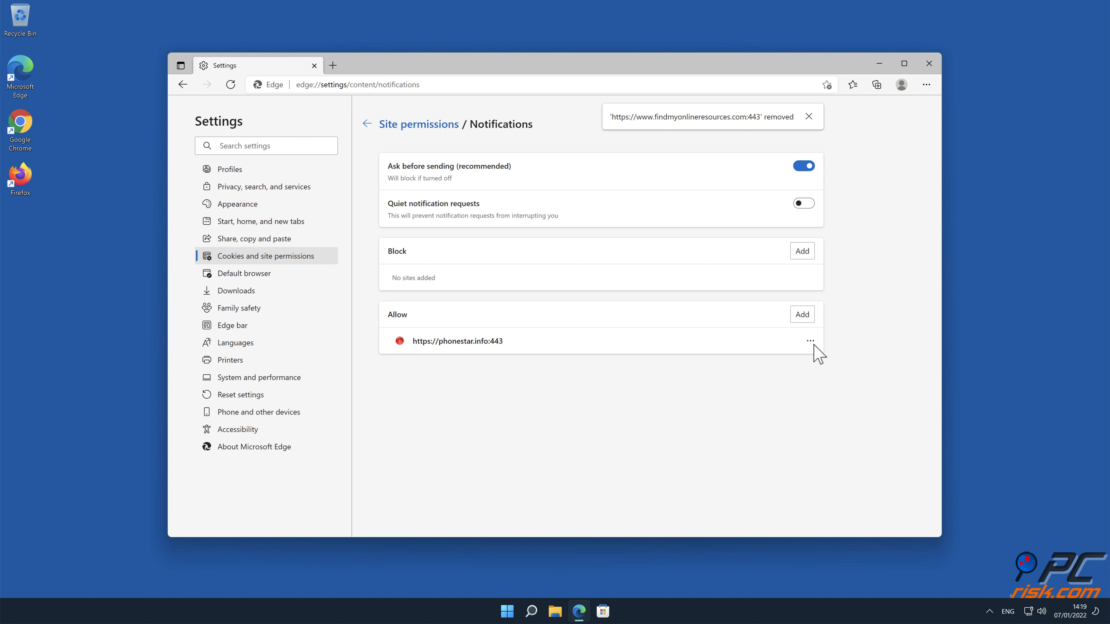
mouse_move(853, 384)
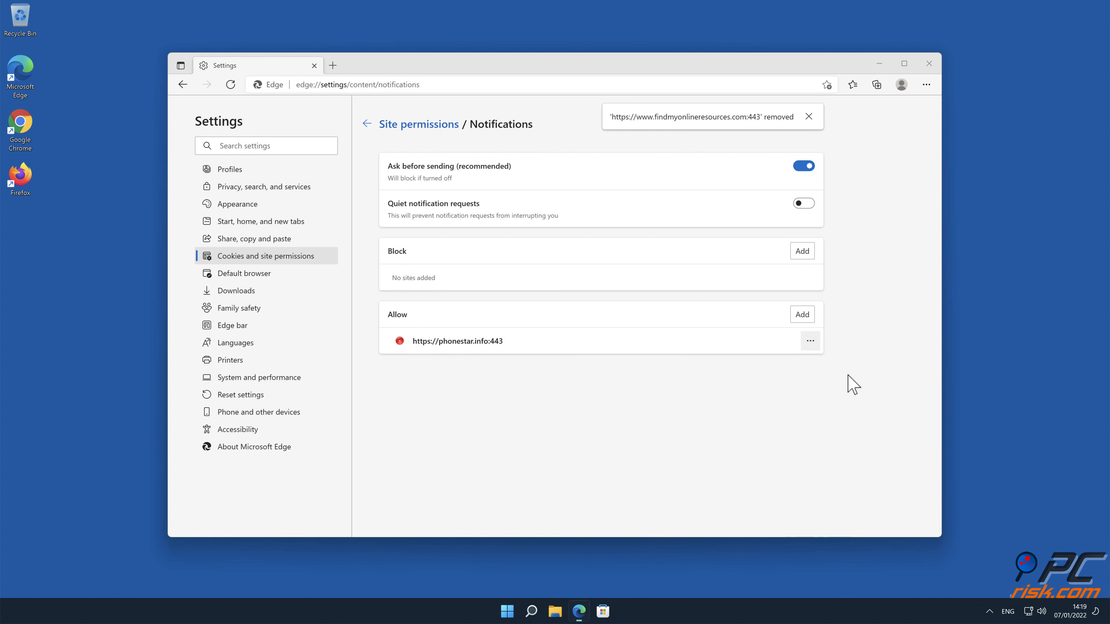
click(810, 340)
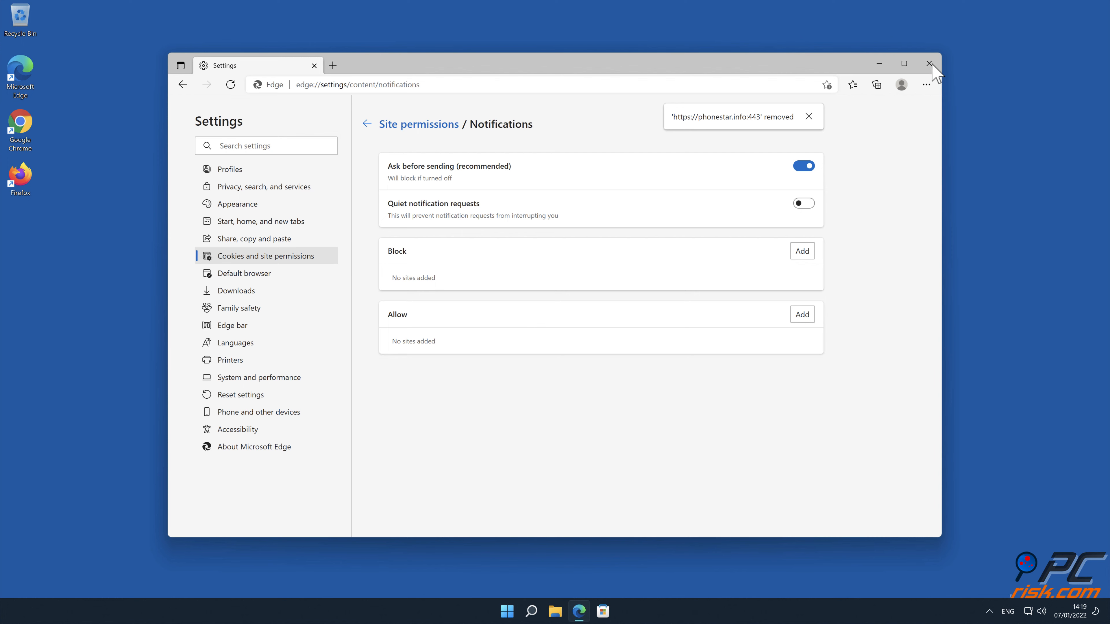
click(929, 64)
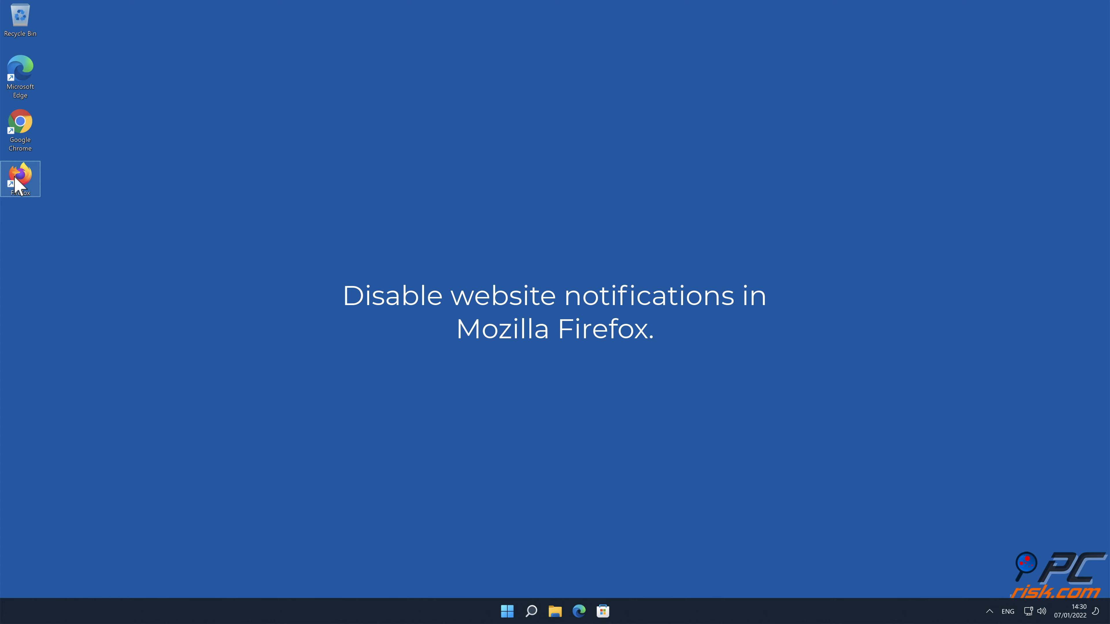
- Launch Firefox from the desktop and reach its General settings page via the main menu
double_click(20, 175)
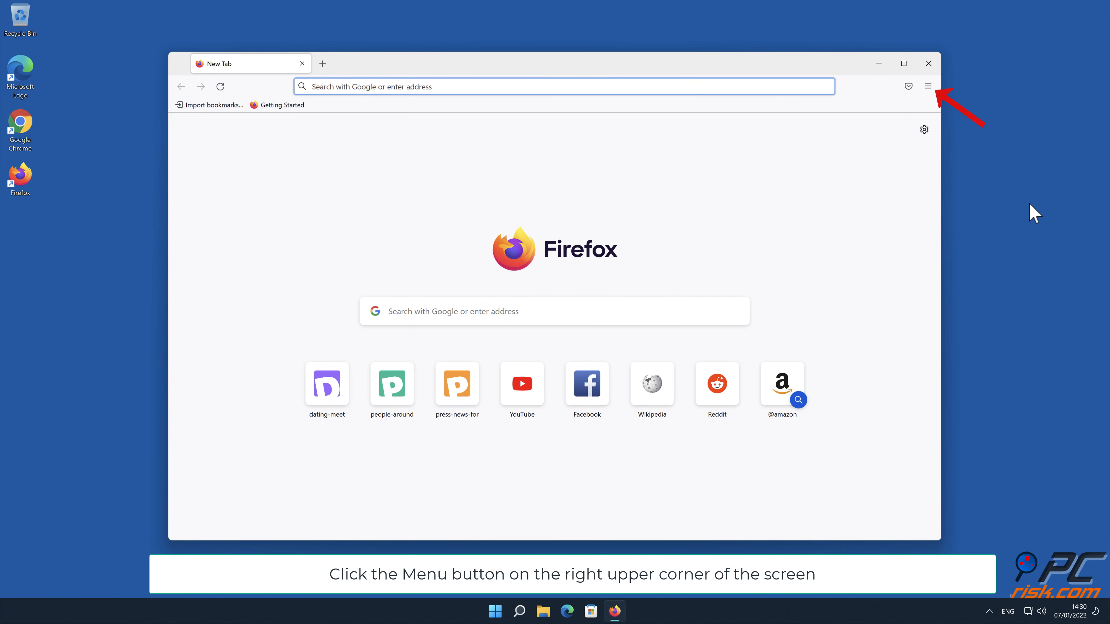
click(928, 85)
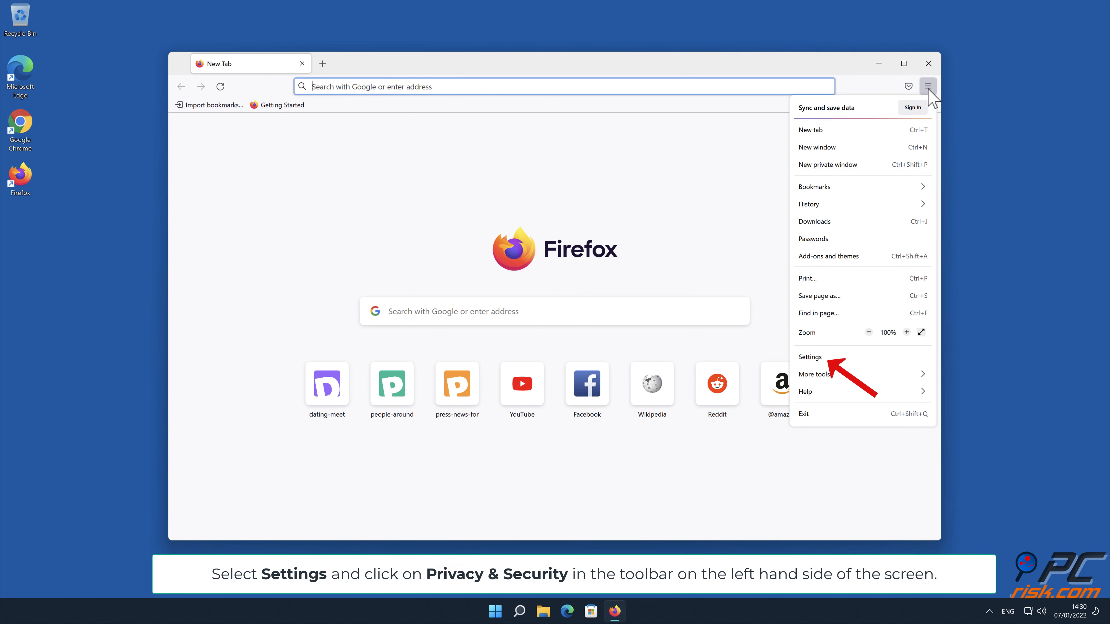
click(810, 357)
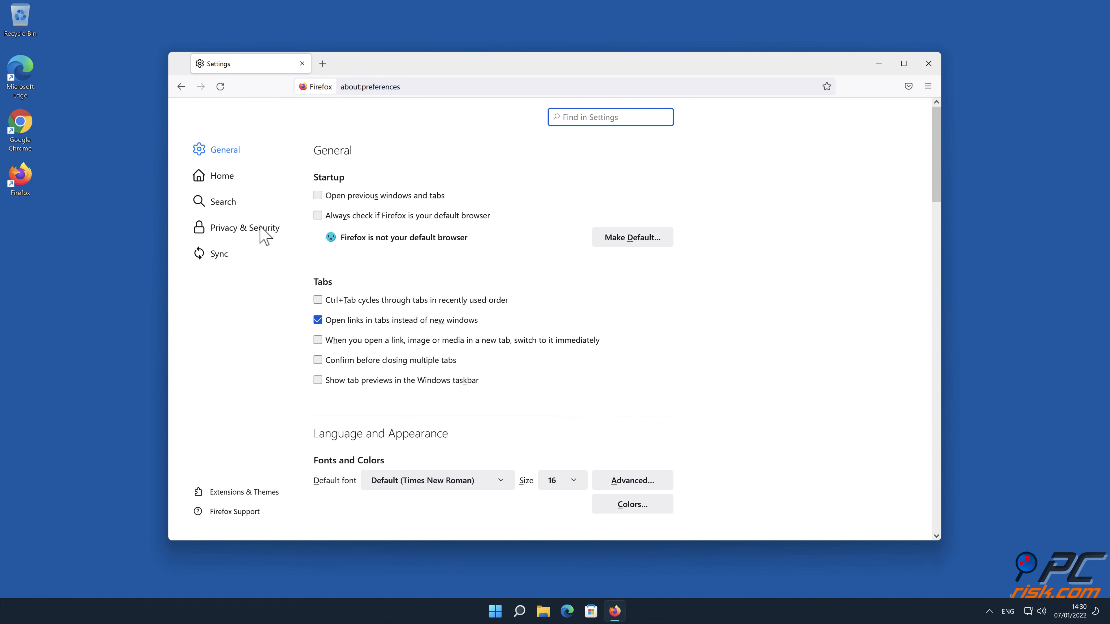
- Show Privacy & Security and bring up the Notifications permissions window listing the allowed sites
click(244, 227)
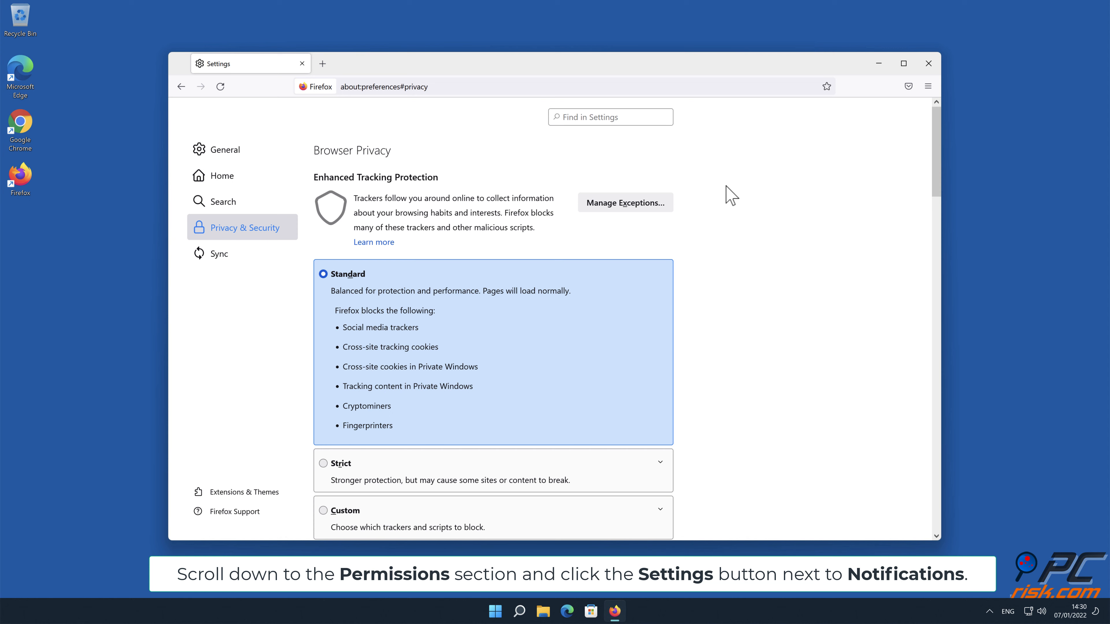
scroll(down, 3)
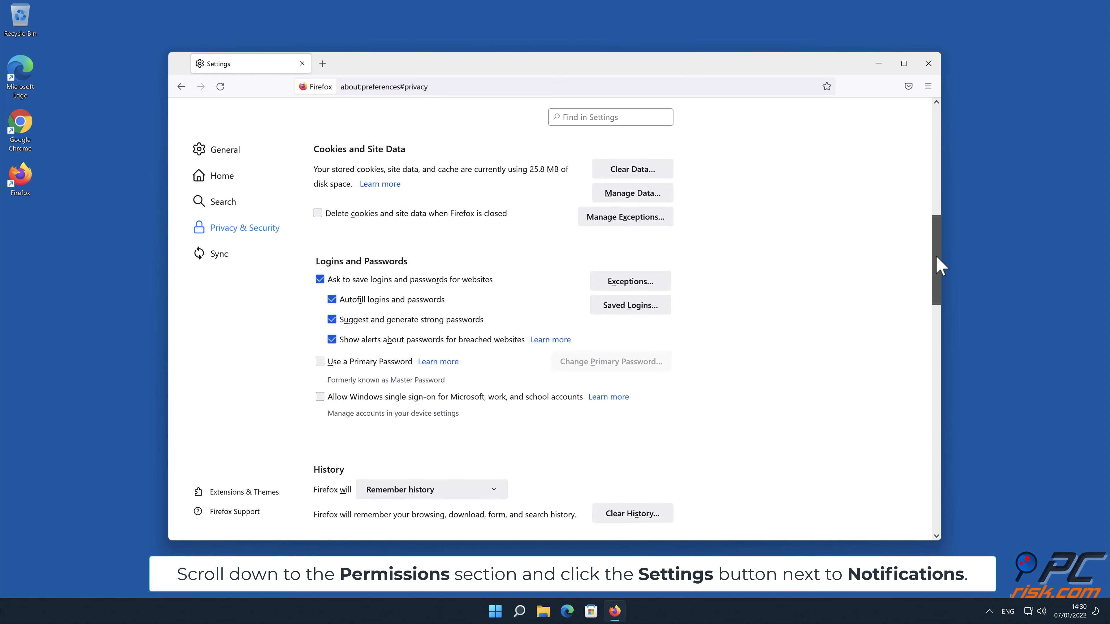
scroll(down, 3)
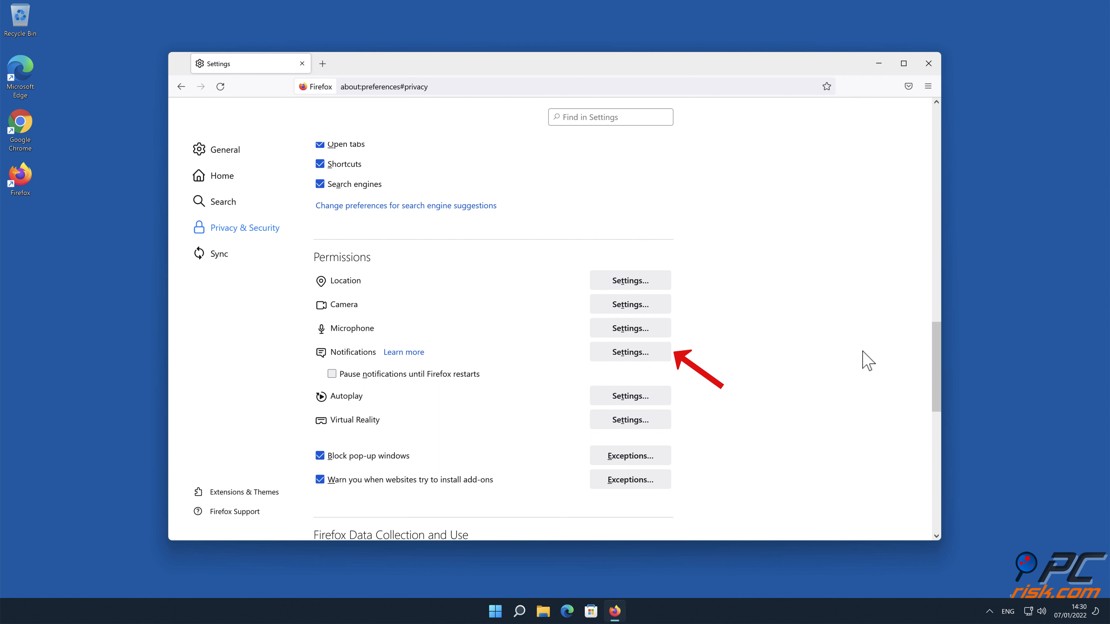
click(628, 353)
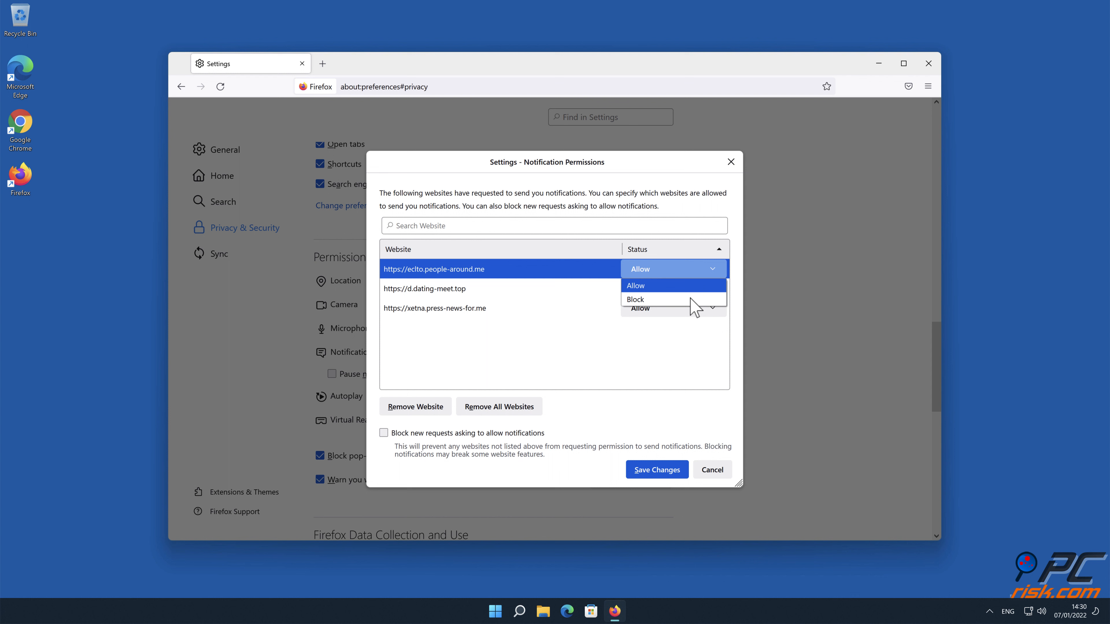
- Set people-around.me, dating-meet.top and press-news-for.me to Block, save the changes and close Firefox
click(634, 299)
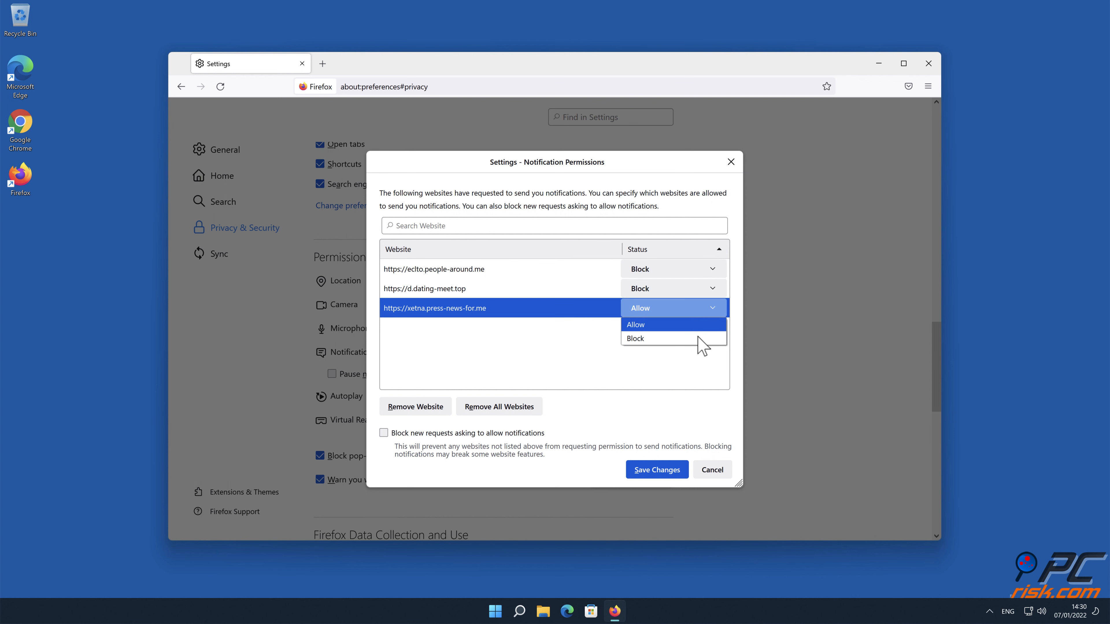
click(635, 338)
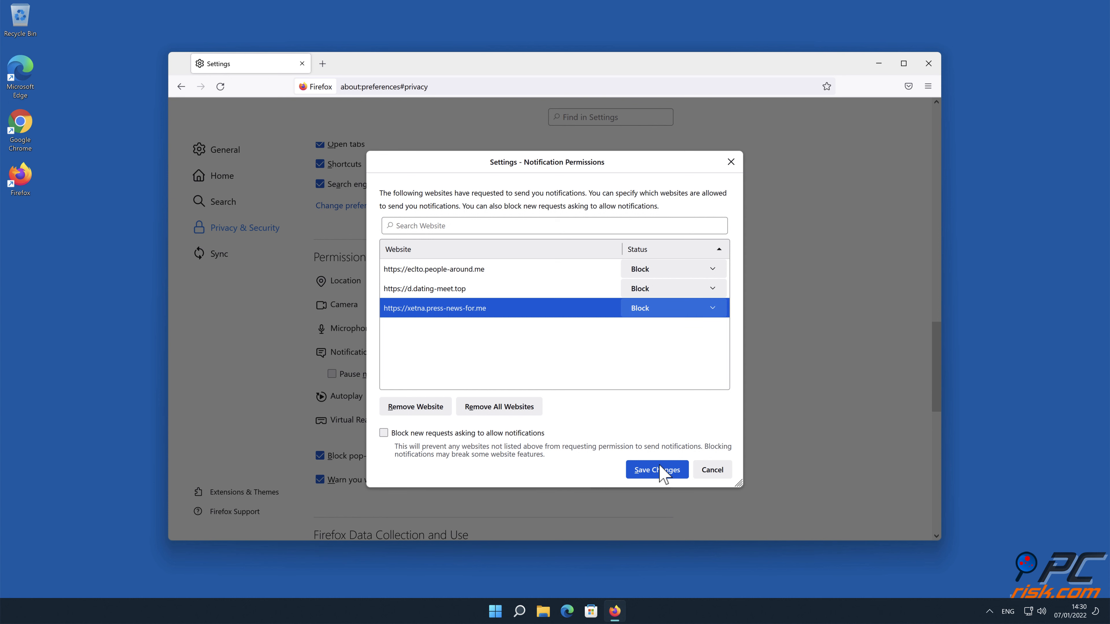
click(655, 469)
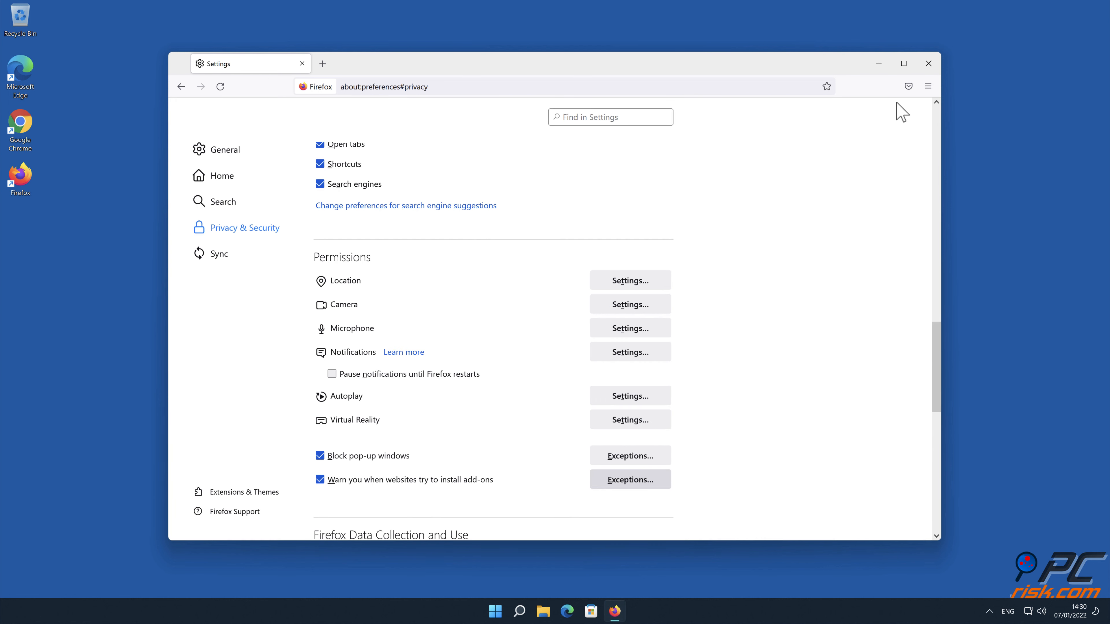
click(928, 63)
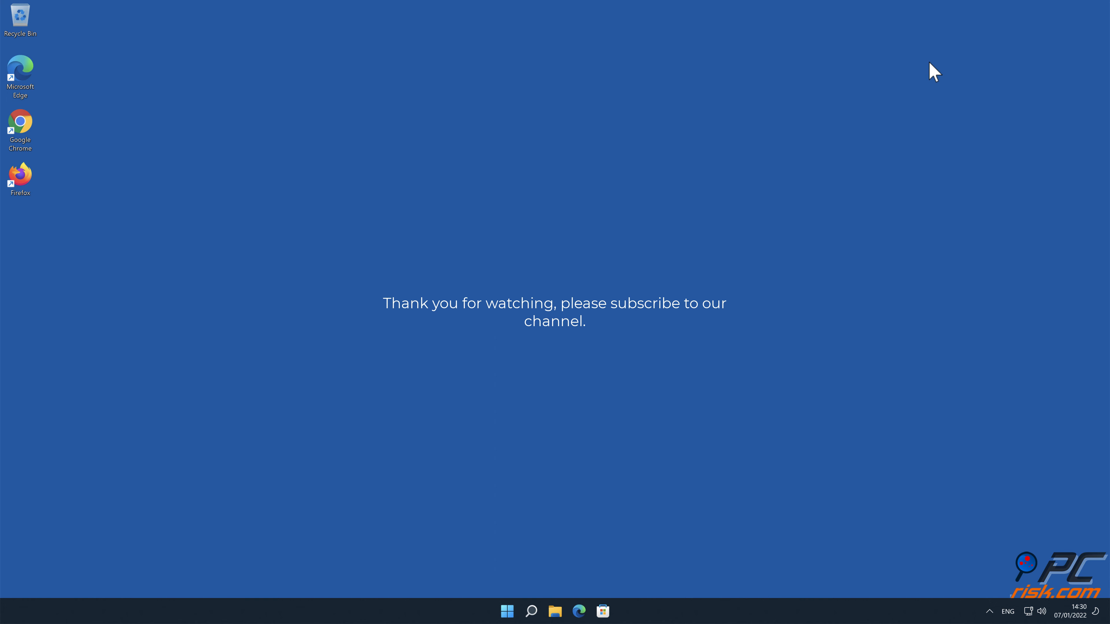
click(554, 368)
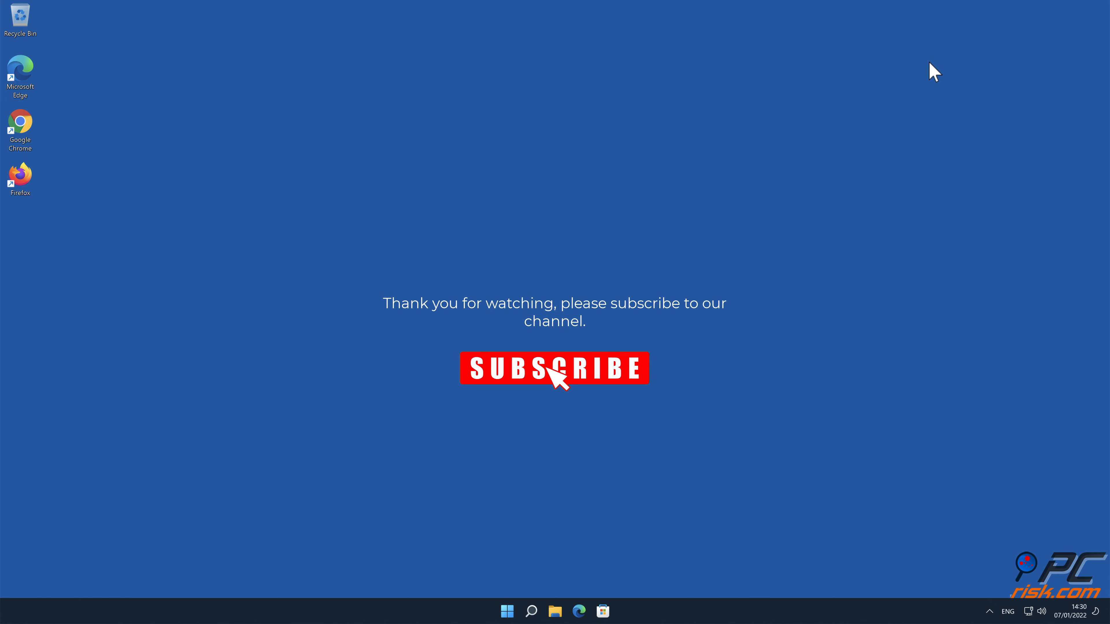